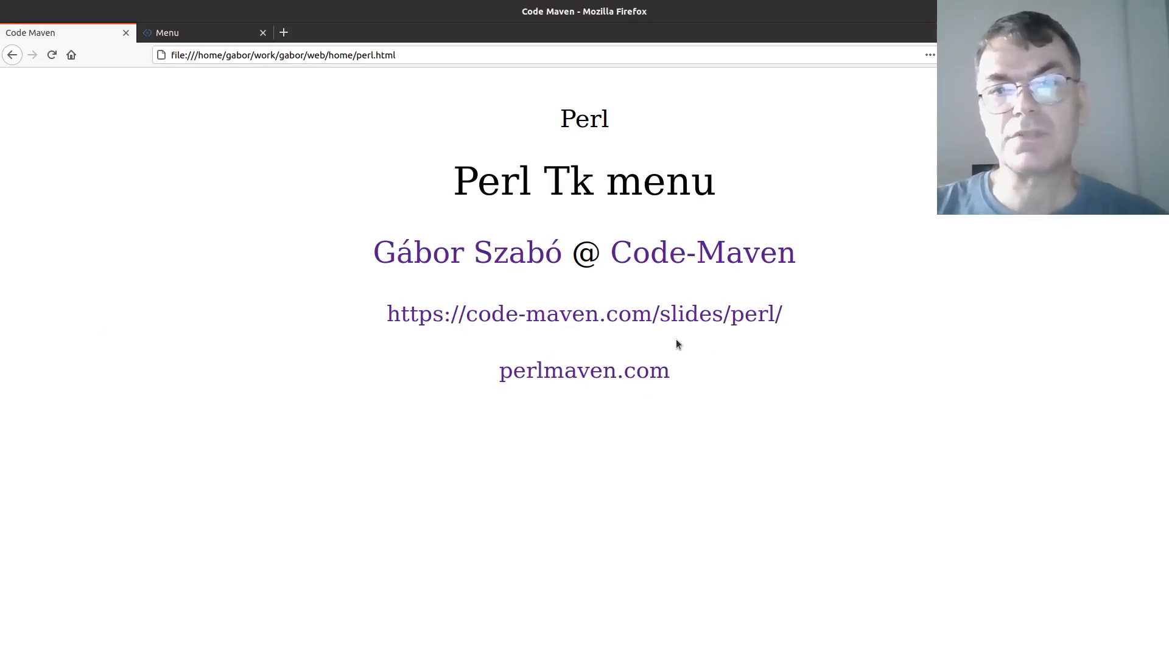
{"action": "mouse_move", "coordinate": [723, 341]}
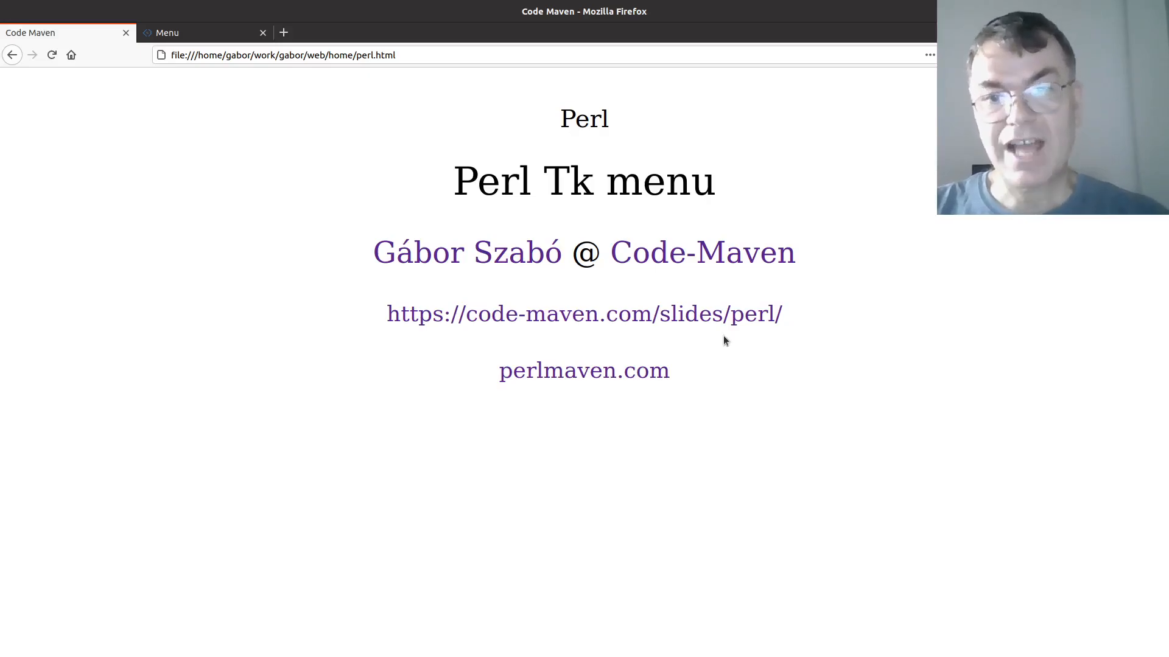
Switch to the Perl Tk slides index tab and go to its Menu topic.
{"action": "left_click", "coordinate": [197, 31]}
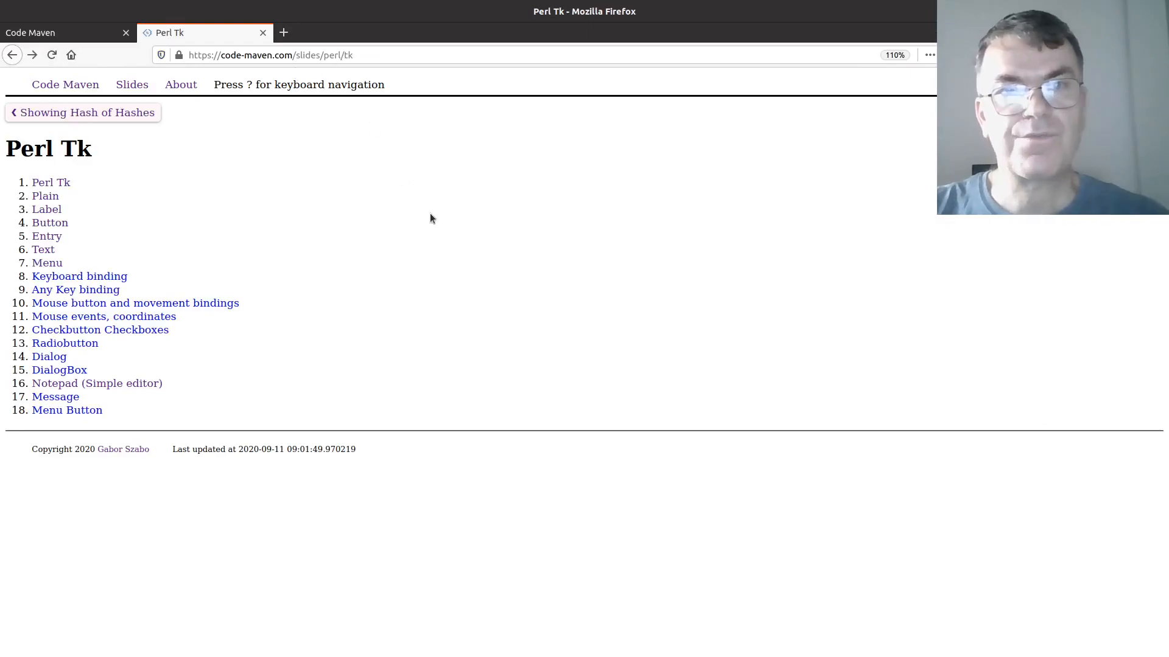
{"action": "left_click", "coordinate": [47, 236]}
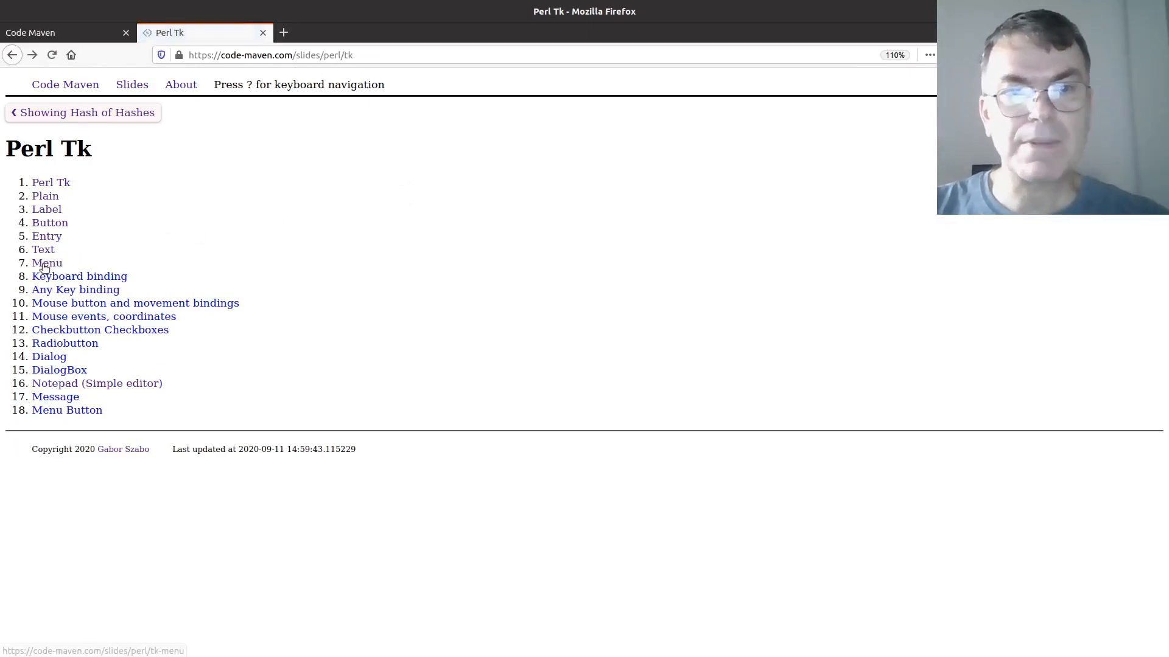
{"action": "left_click", "coordinate": [47, 263]}
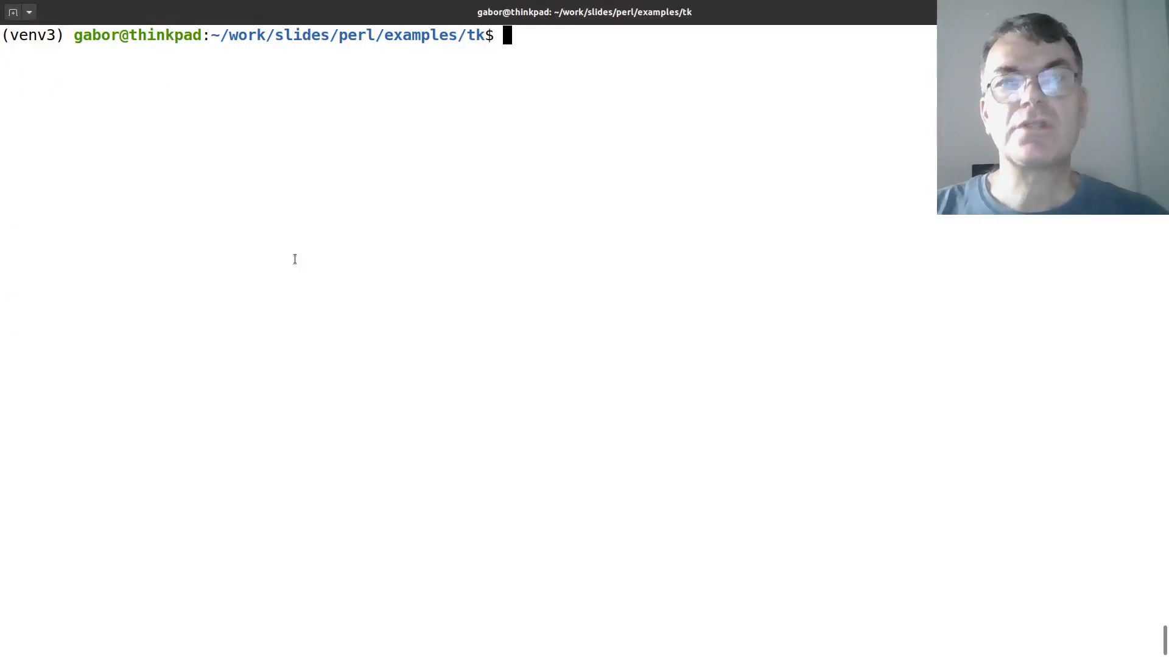
Run perl menu.pl from the Tk examples folder and move its window toward the screen centre.
{"action": "type", "text": "p"}
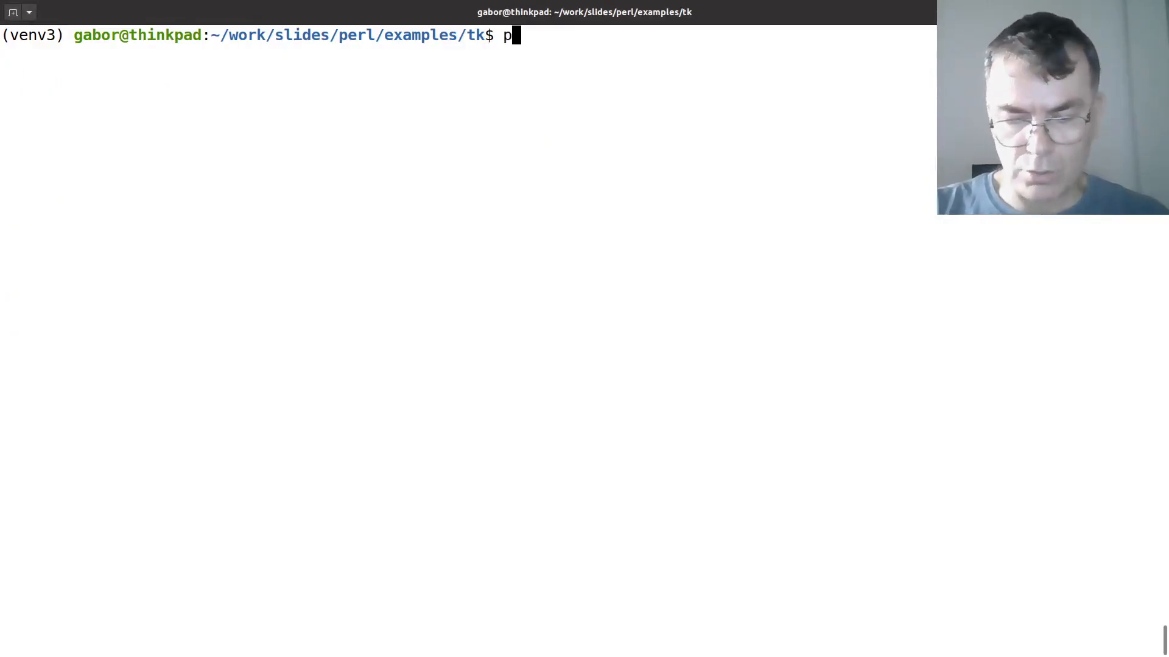
{"action": "type", "text": "erl menu"}
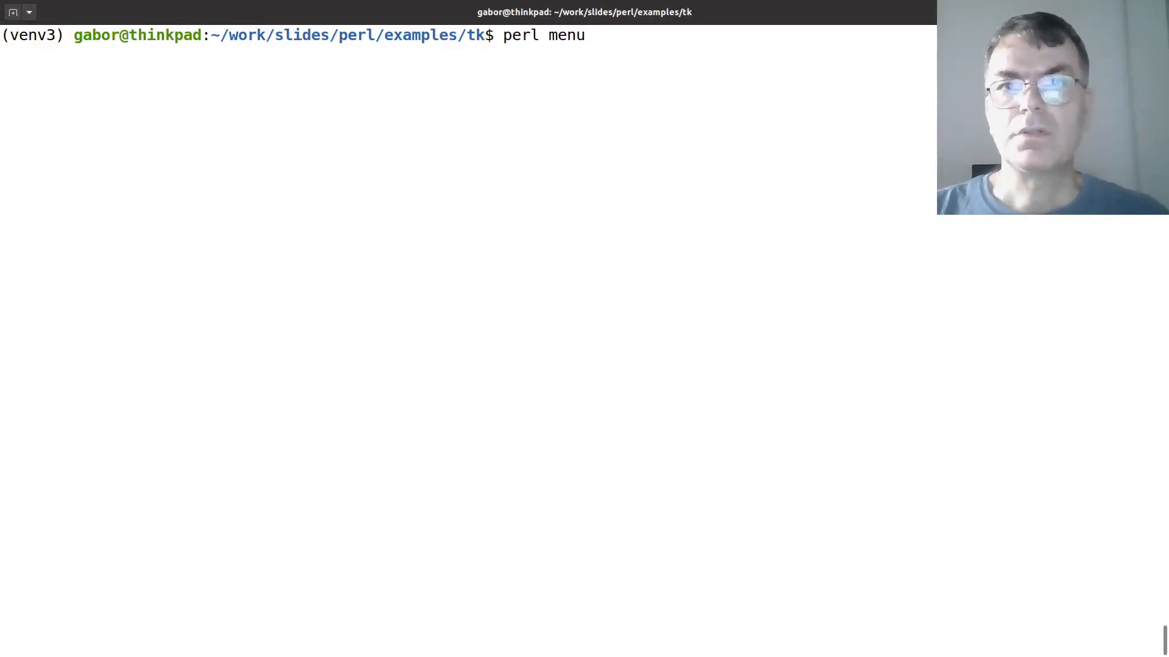
{"action": "key", "text": "Return"}
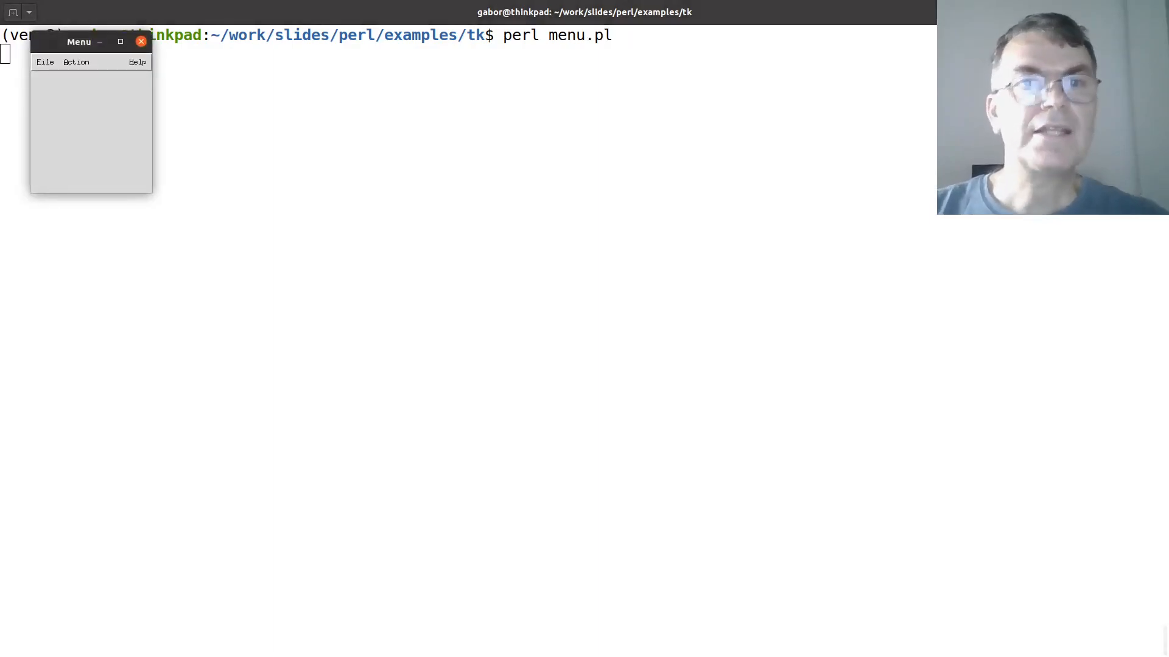
{"action": "left_click_drag", "start_coordinate": [78, 42], "coordinate": [216, 91]}
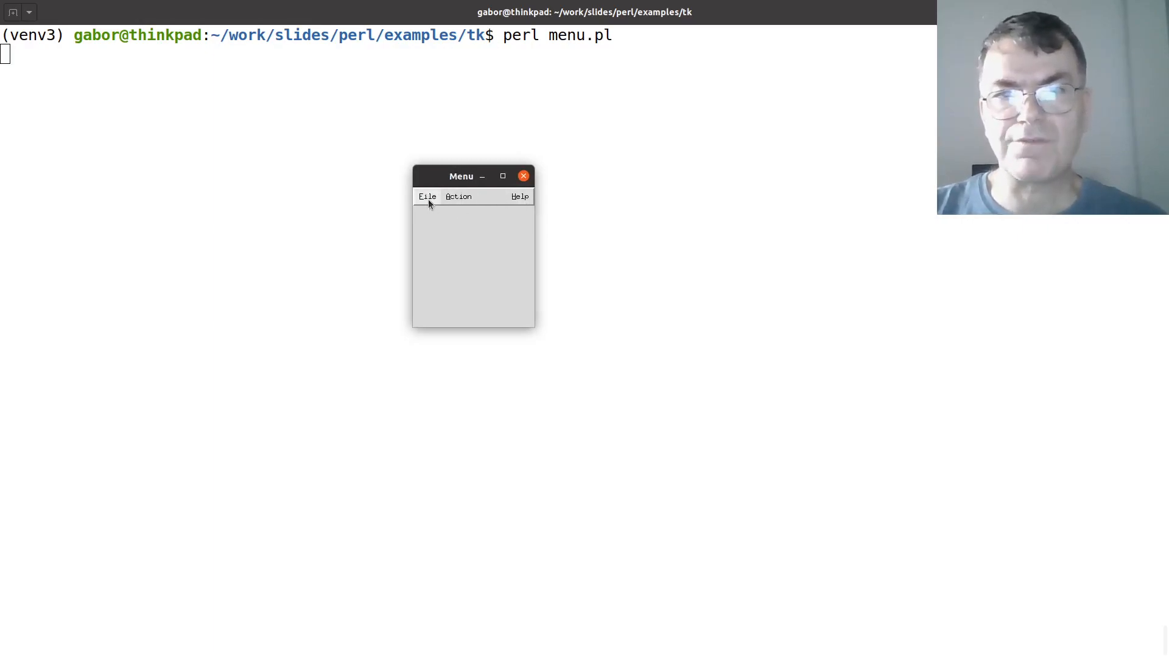
Choose Help > About so 'about' prints, then File > Quit the example window.
{"action": "left_click", "coordinate": [518, 196]}
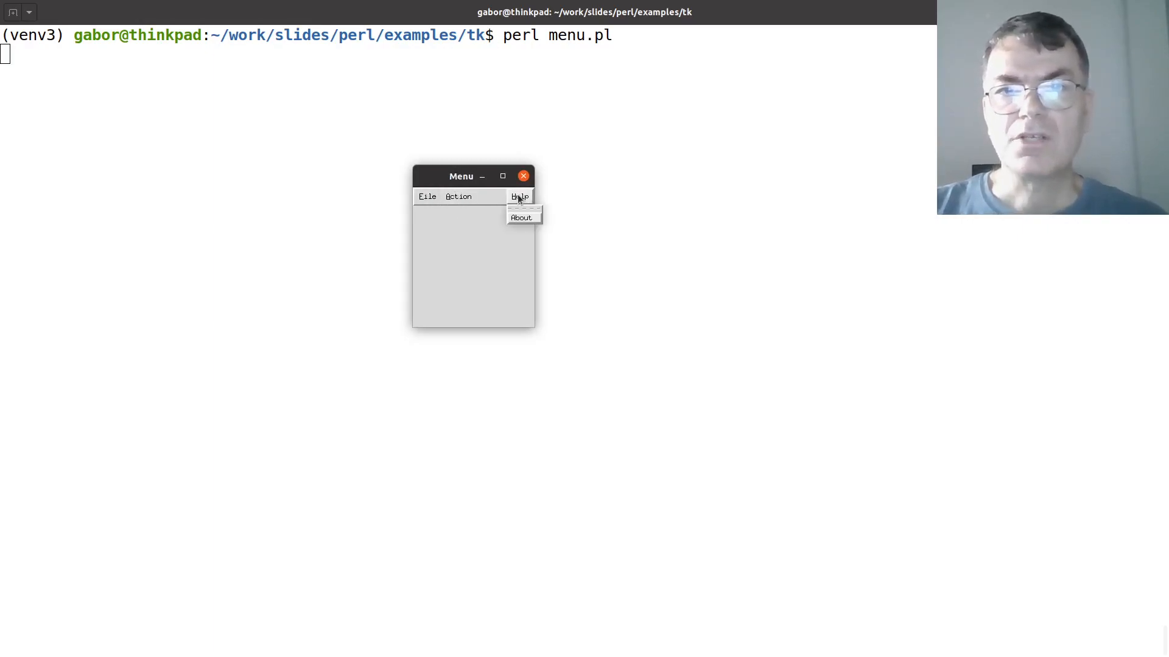
{"action": "mouse_move", "coordinate": [521, 216]}
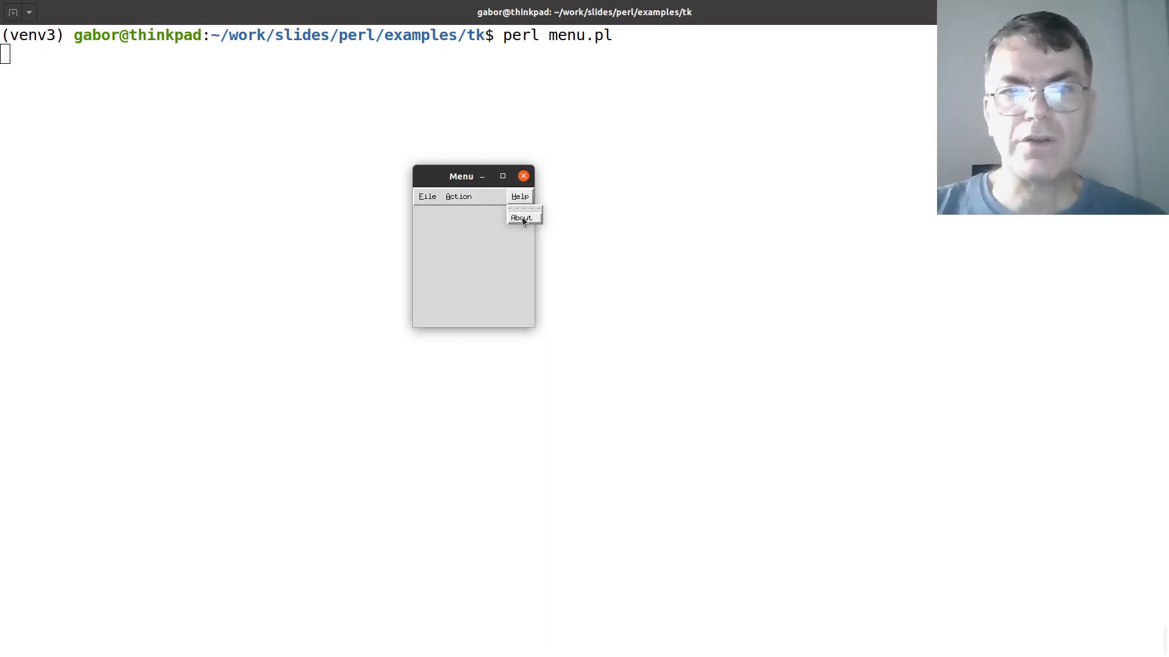
{"action": "left_click", "coordinate": [522, 218]}
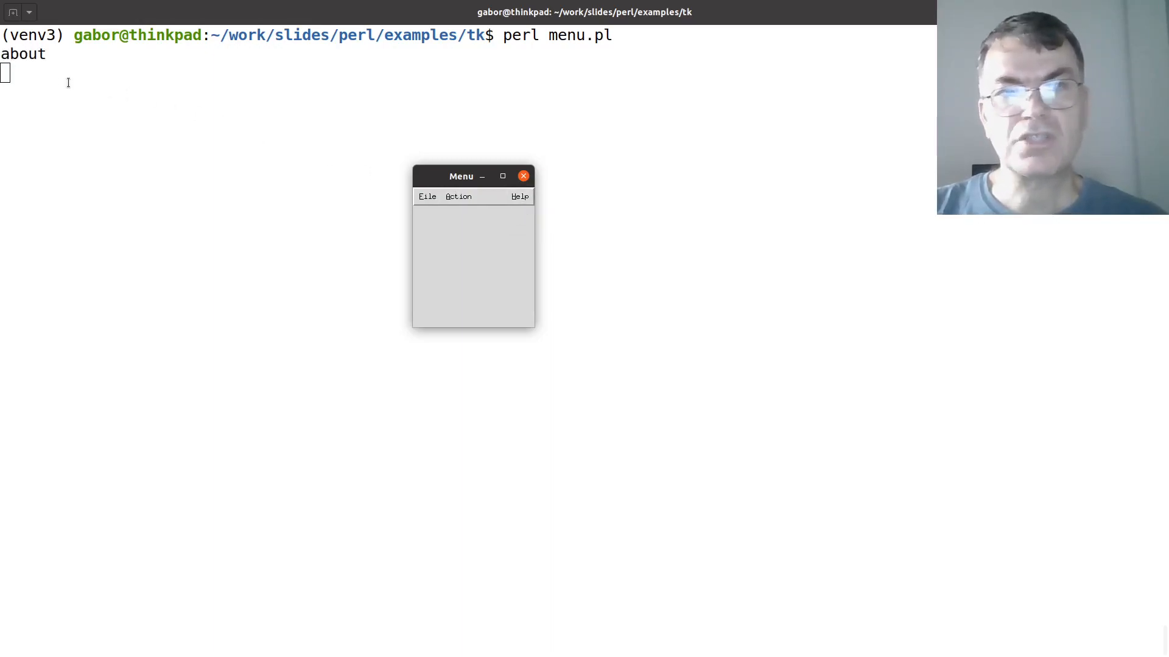
{"action": "left_click_drag", "start_coordinate": [461, 175], "coordinate": [493, 175]}
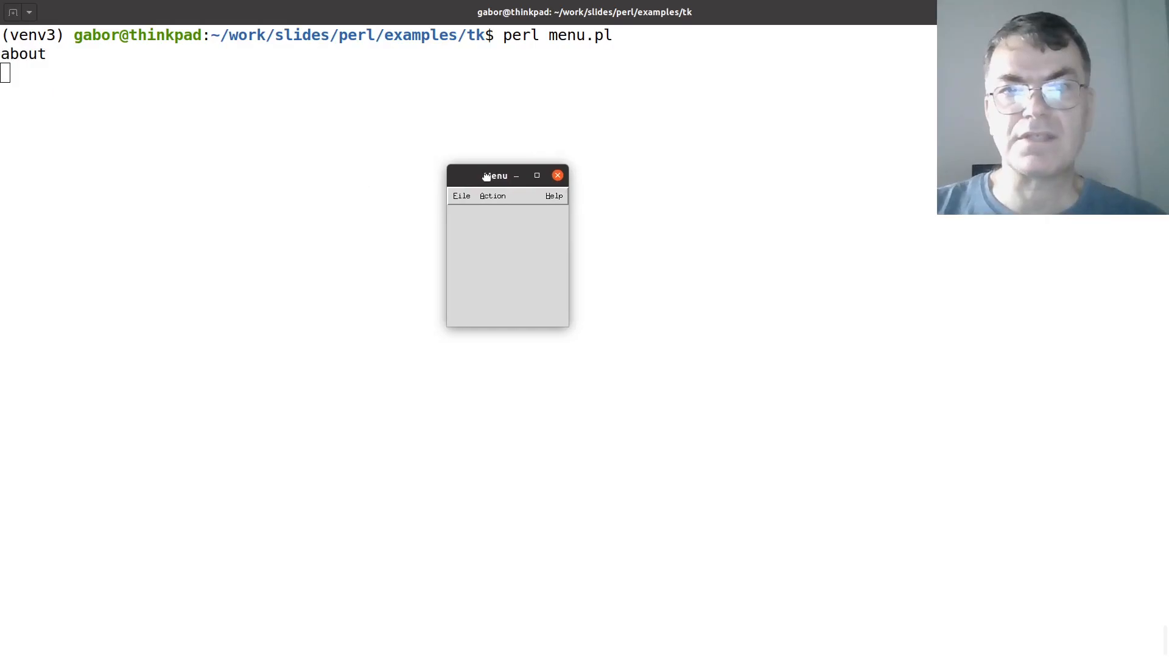
{"action": "left_click", "coordinate": [460, 195]}
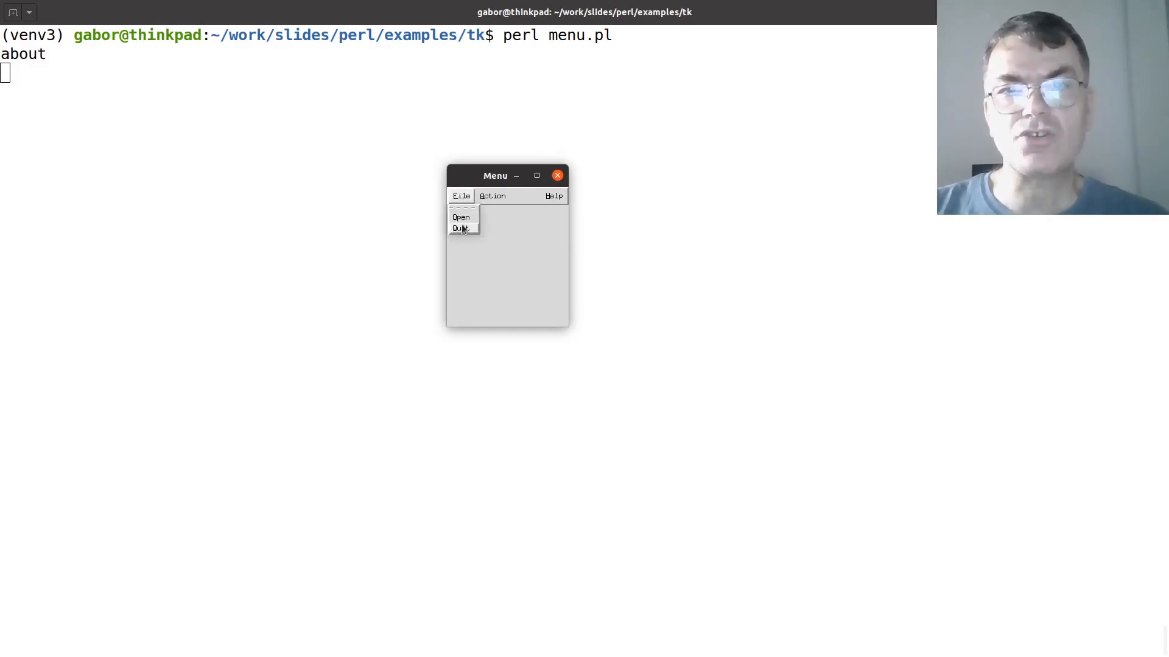
{"action": "left_click", "coordinate": [460, 228]}
{"action": "type", "text": "perl menu.pl"}
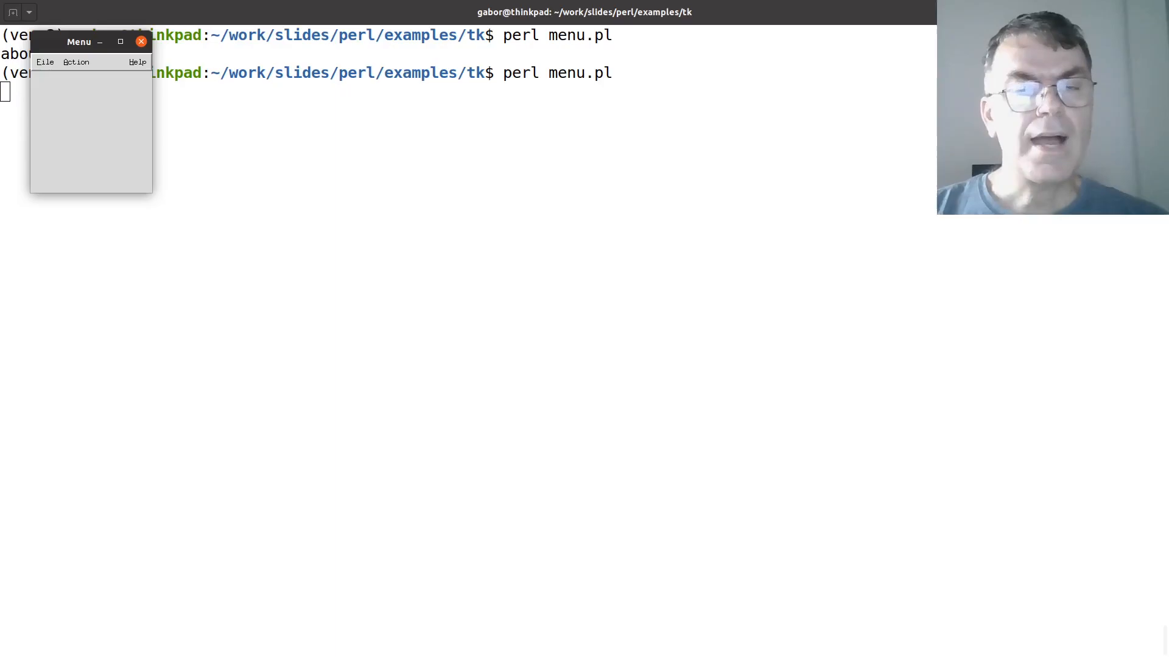
{"action": "mouse_move", "coordinate": [115, 105]}
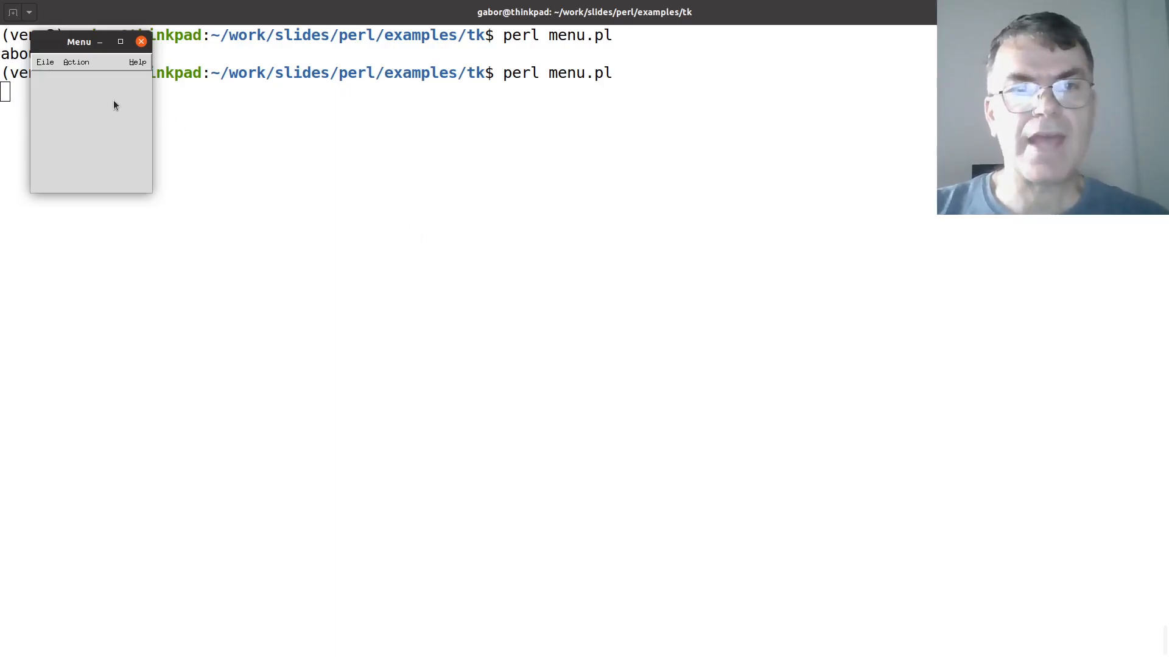
{"action": "mouse_move", "coordinate": [62, 82]}
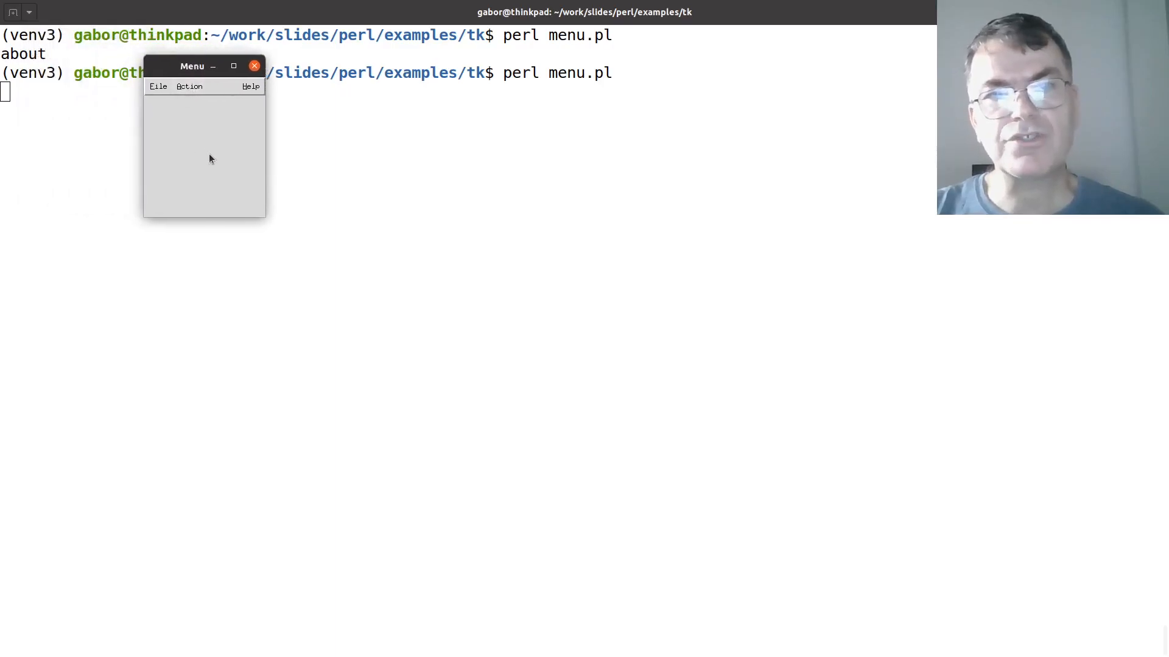
{"action": "mouse_move", "coordinate": [181, 107]}
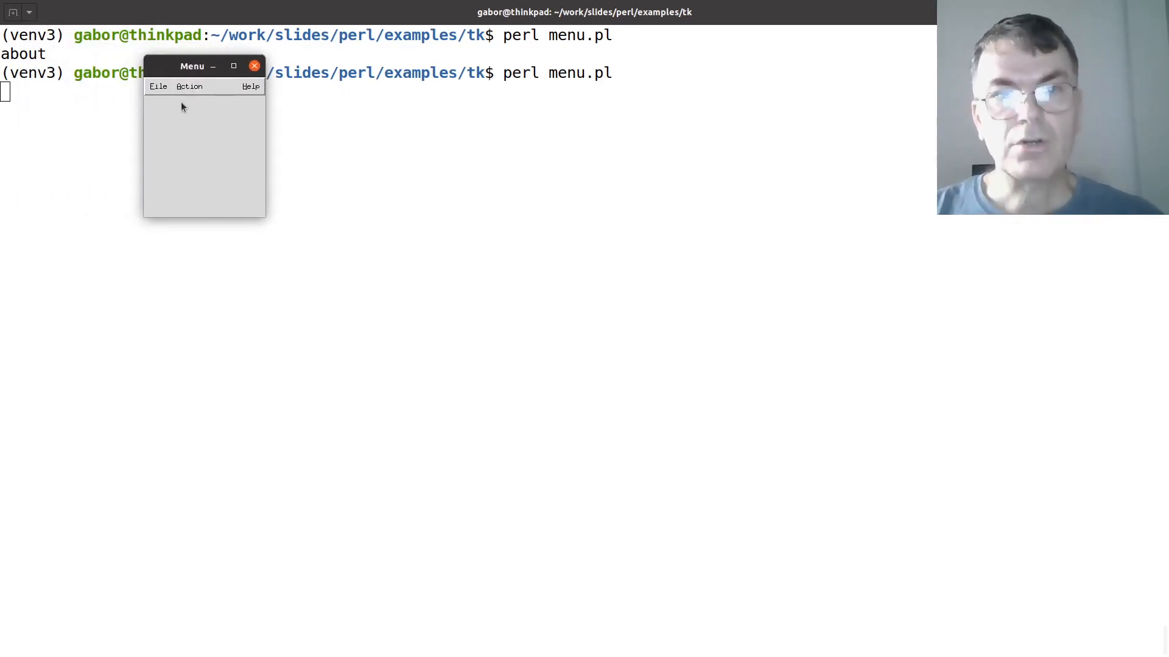
Quit the relaunched menu.pl window via File > Quit, returning to the shell prompt.
{"action": "left_click", "coordinate": [189, 86]}
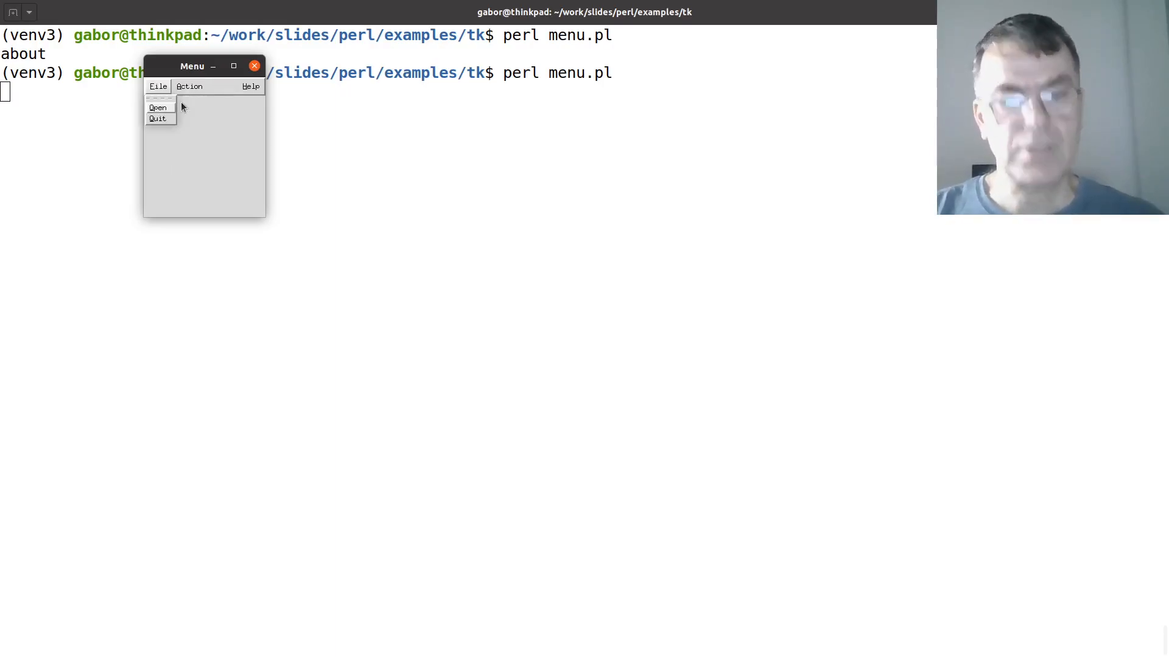
{"action": "left_click", "coordinate": [157, 118]}
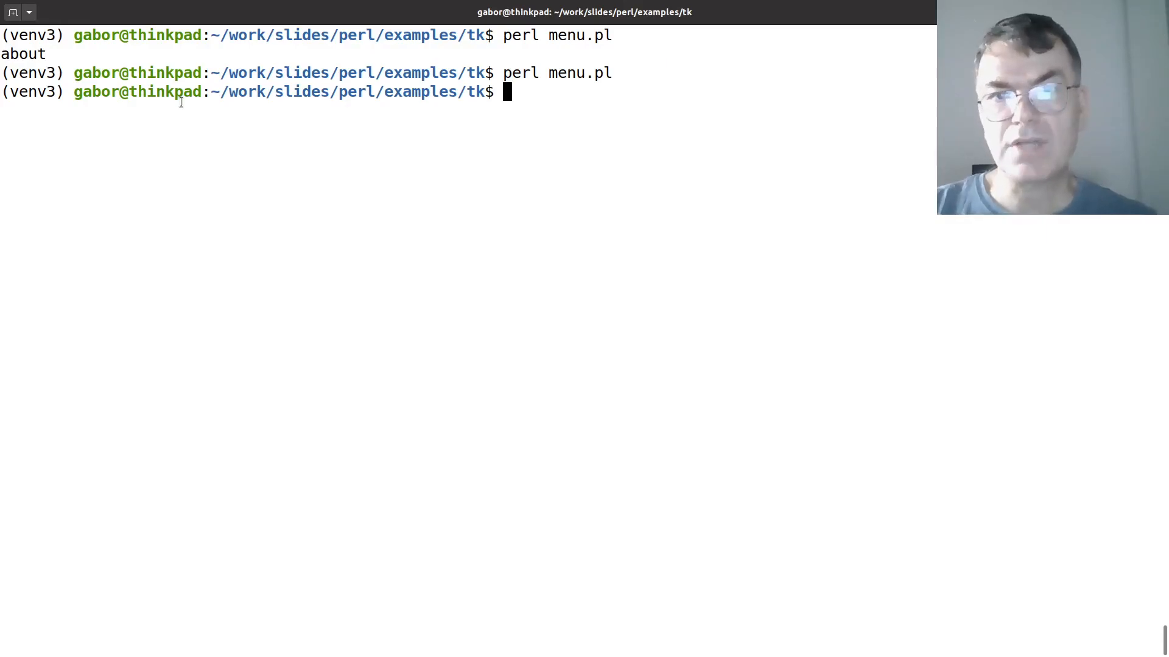
Relaunch menu.pl, choose Action > Enable, and confirm Run is no longer greyed out.
{"action": "key", "text": "Return"}
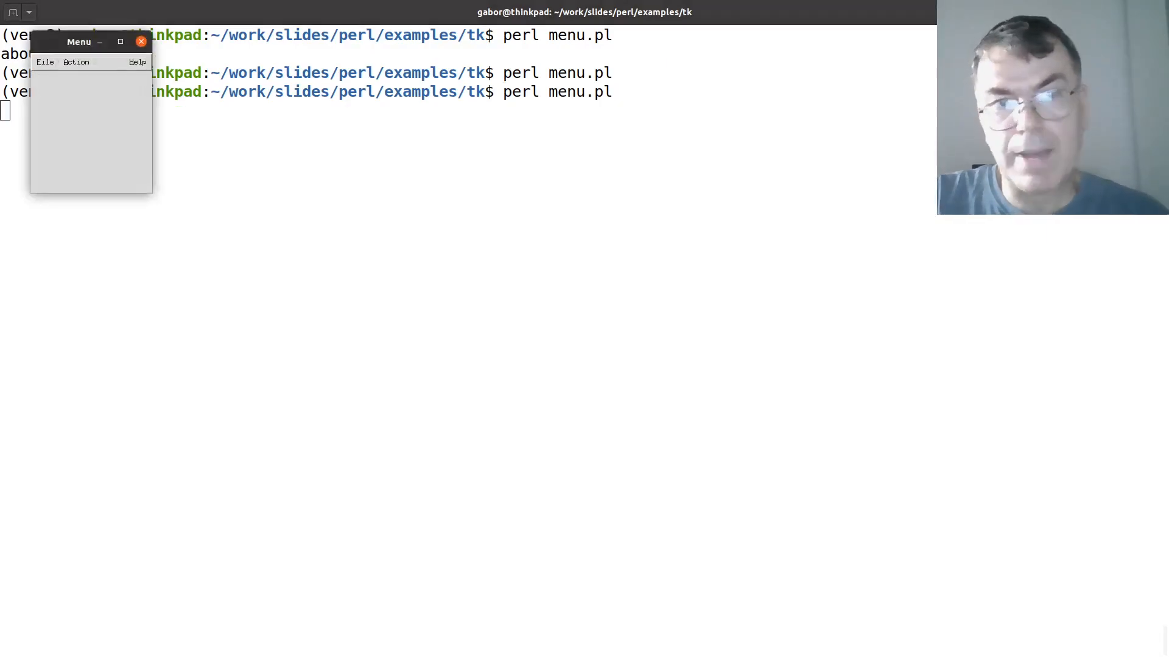
{"action": "left_click", "coordinate": [76, 62]}
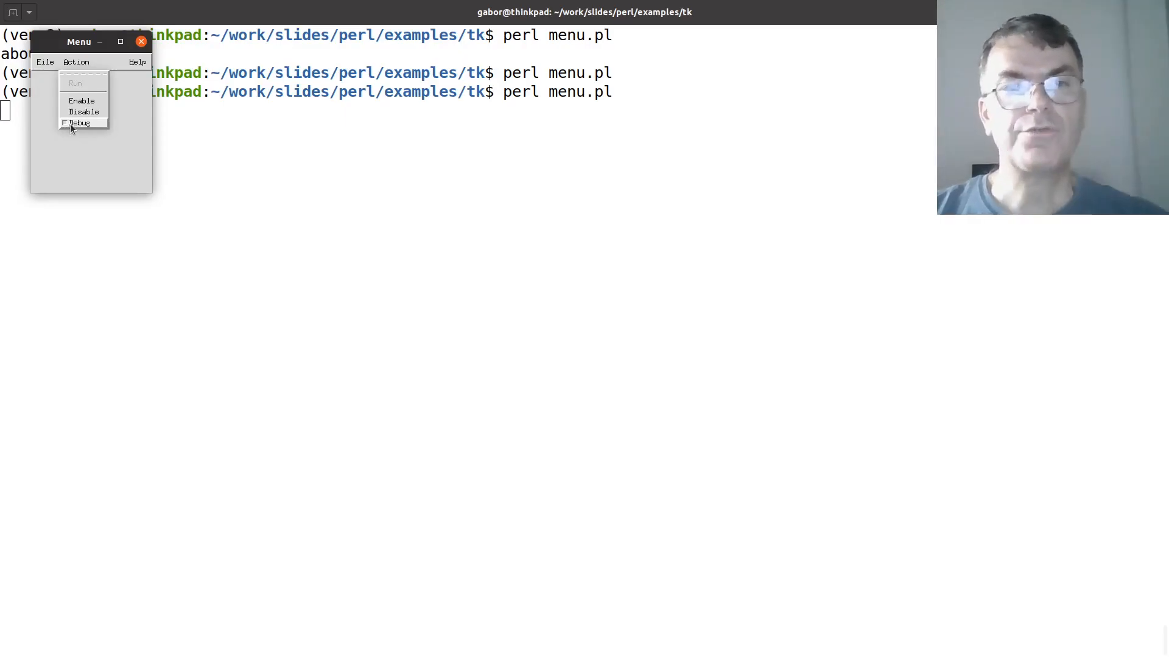
{"action": "mouse_move", "coordinate": [80, 94]}
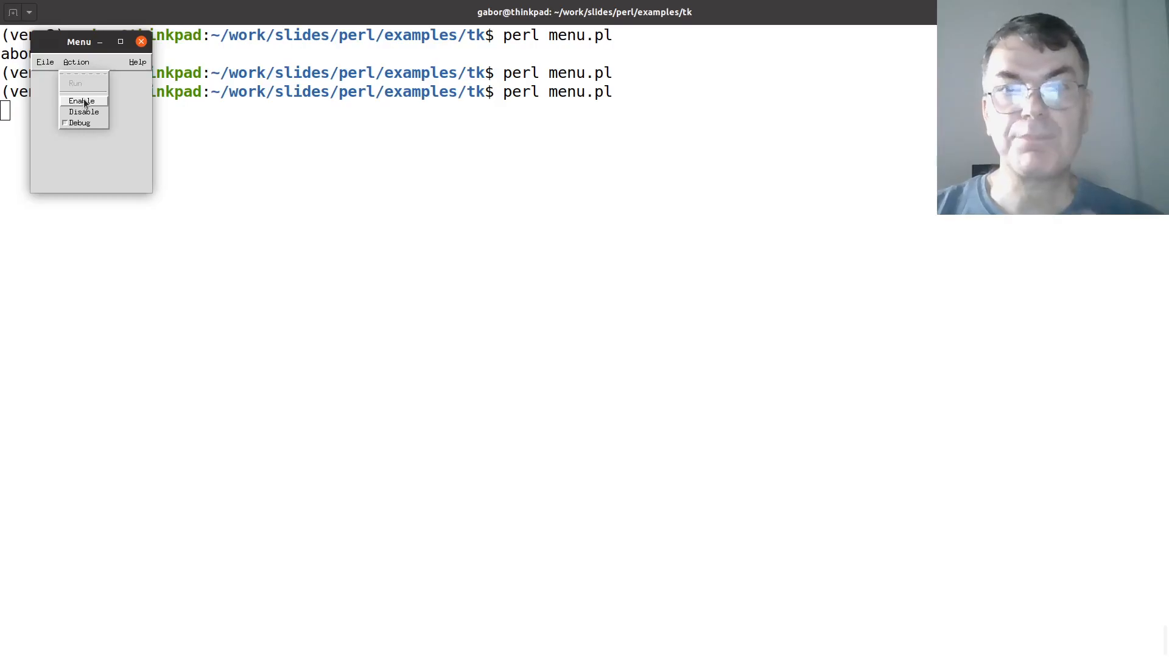
{"action": "left_click", "coordinate": [80, 101]}
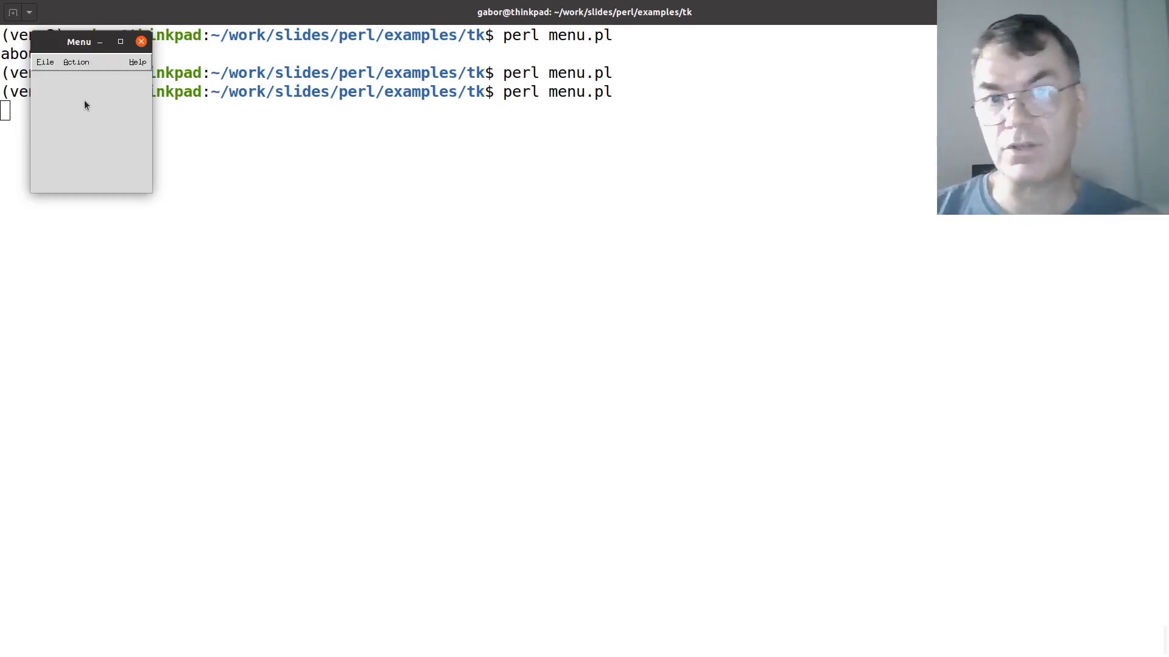
{"action": "left_click", "coordinate": [76, 62]}
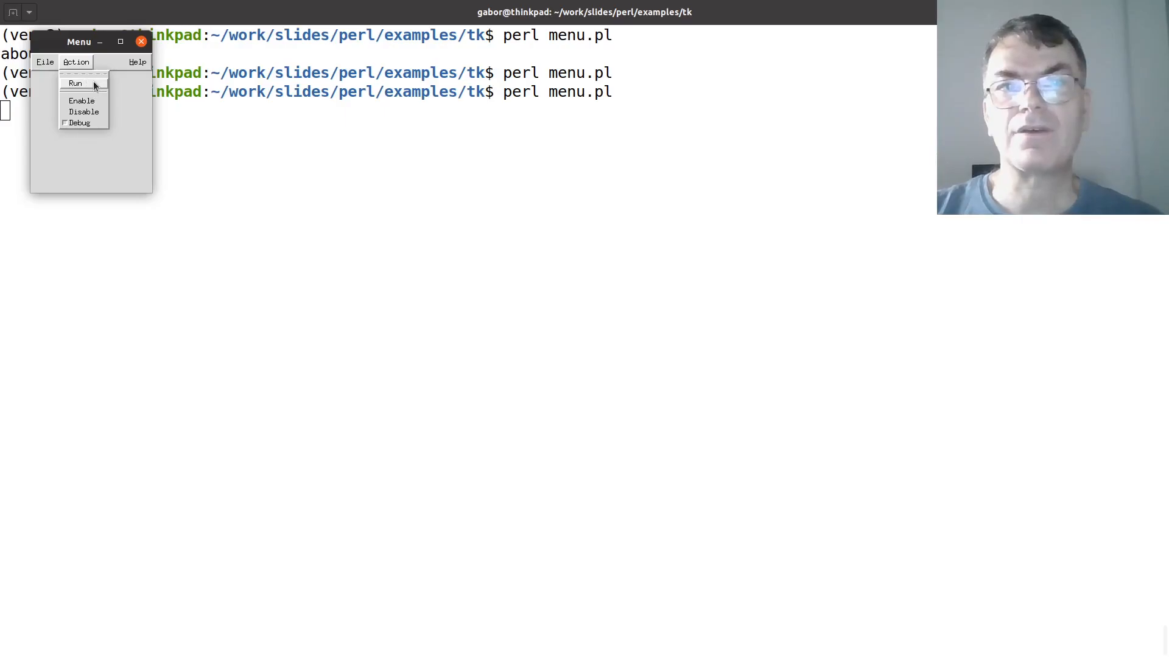
Move the Menu demo window aside and tick Debug in its Action menu.
{"action": "left_click", "coordinate": [74, 83]}
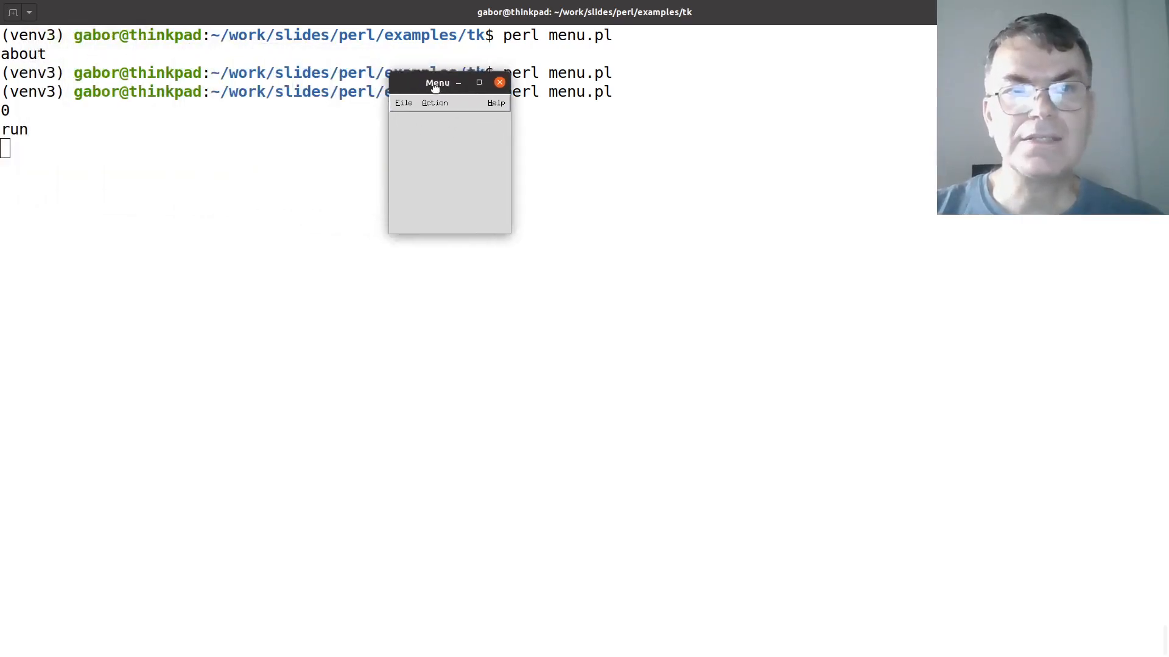
{"action": "left_click_drag", "start_coordinate": [437, 83], "coordinate": [494, 125]}
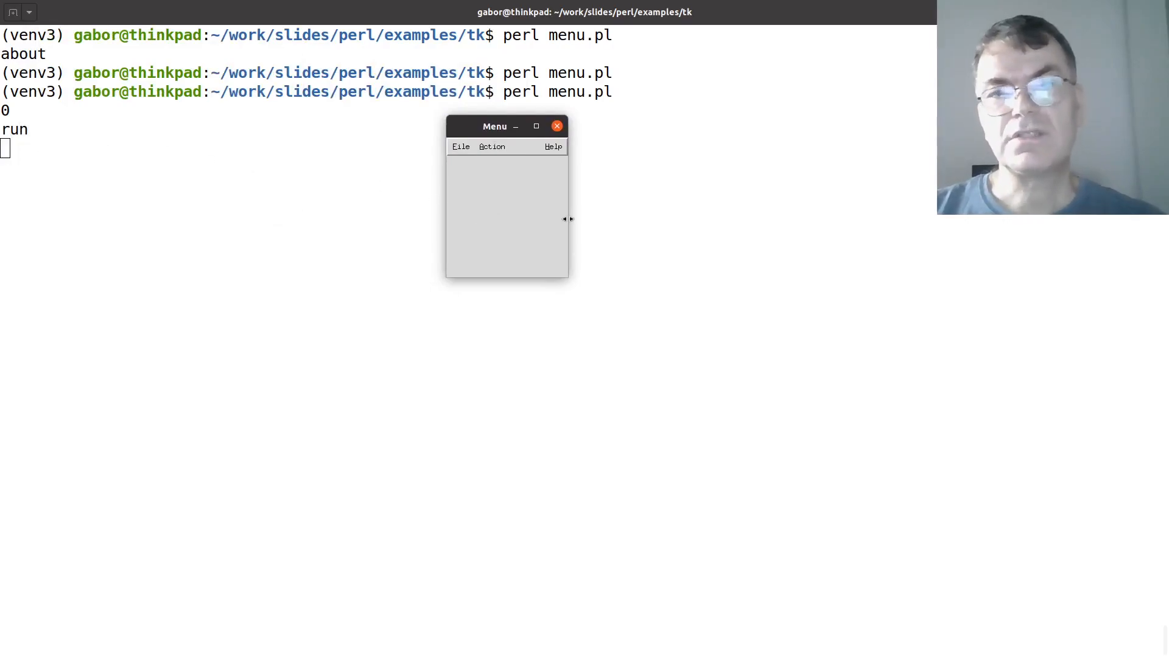
{"action": "left_click", "coordinate": [491, 146]}
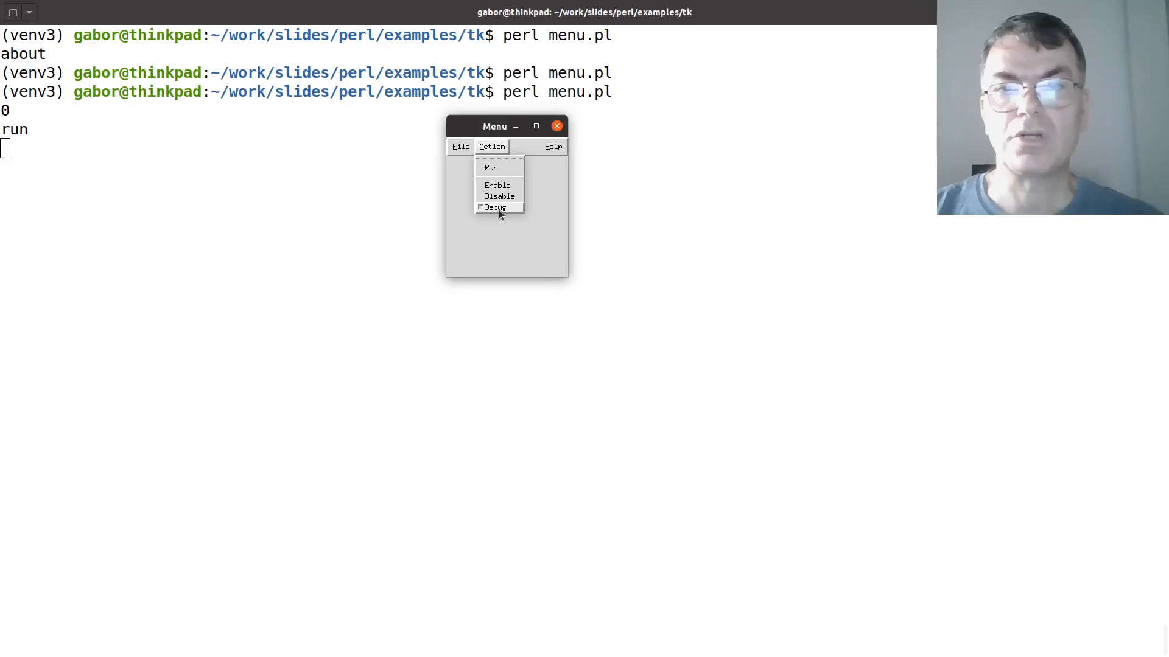
{"action": "left_click", "coordinate": [495, 207]}
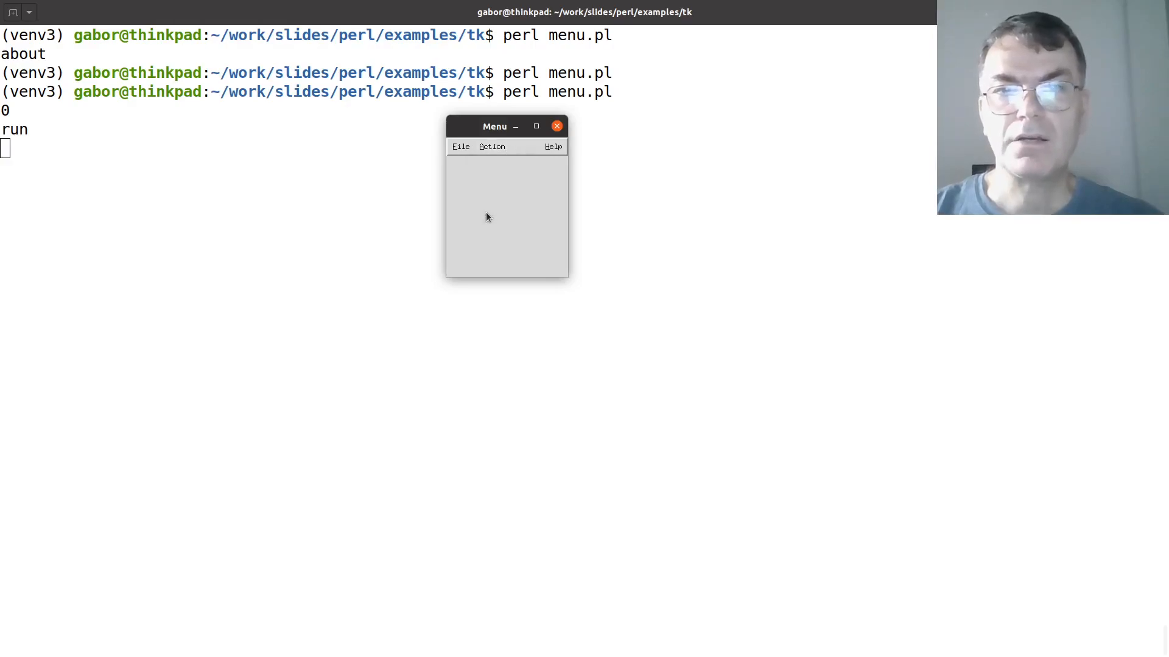
Choose Action > Run so the terminal prints '1 run' with debugging on.
{"action": "left_click", "coordinate": [491, 146]}
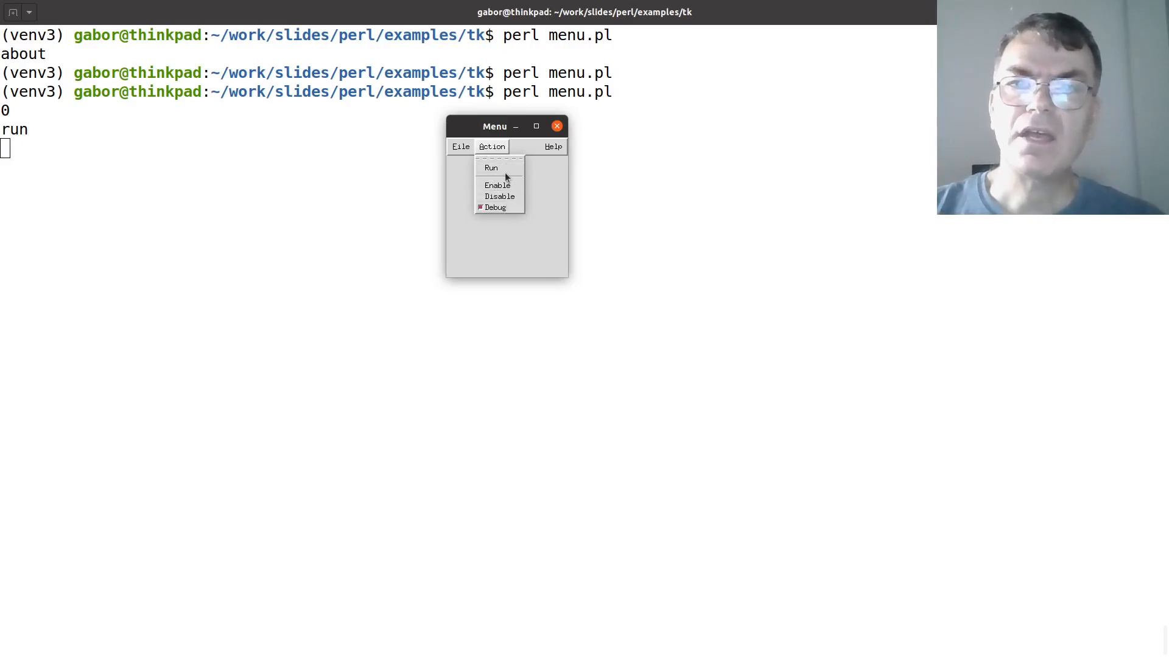
{"action": "left_click", "coordinate": [490, 168]}
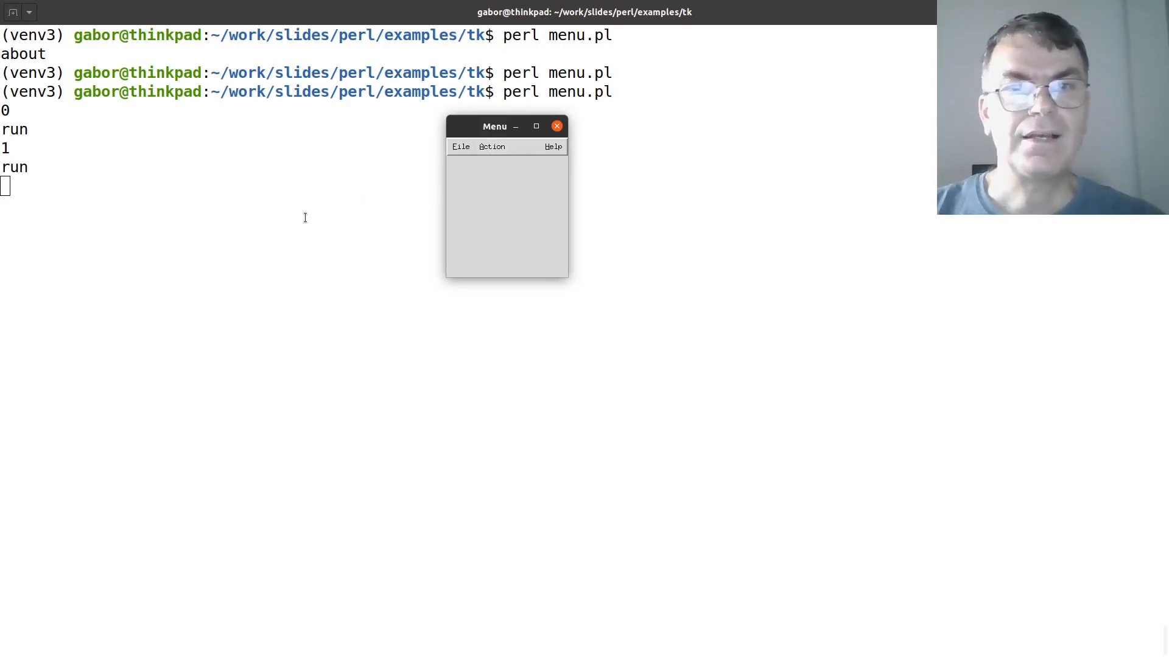
{"action": "mouse_move", "coordinate": [28, 154]}
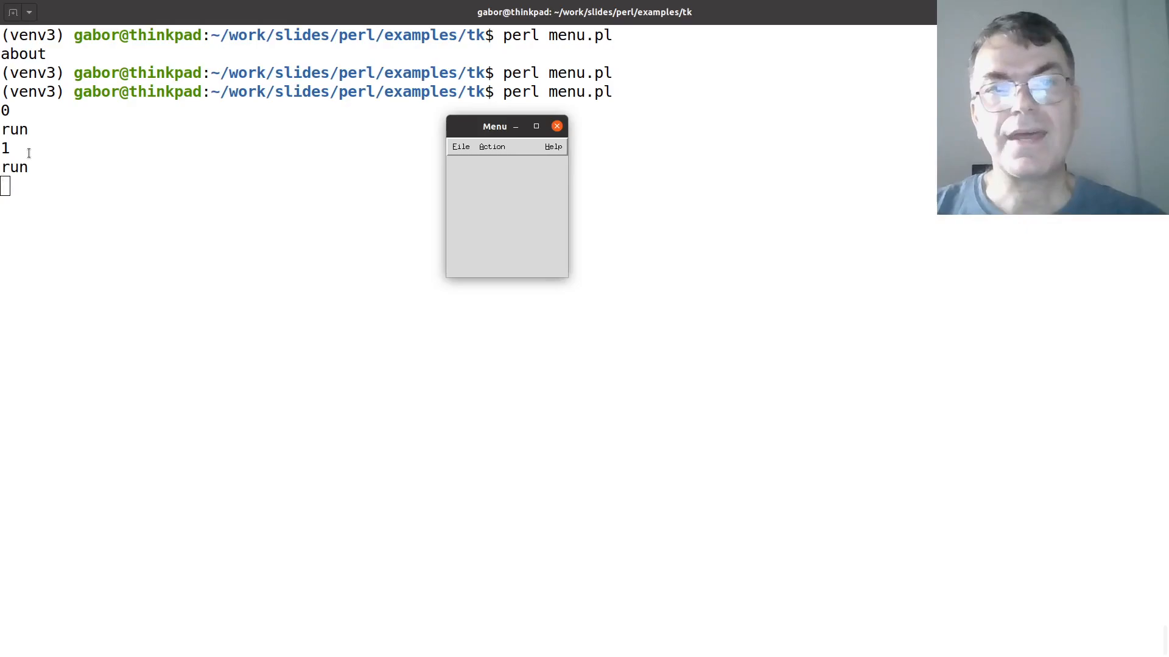
{"action": "mouse_move", "coordinate": [20, 154]}
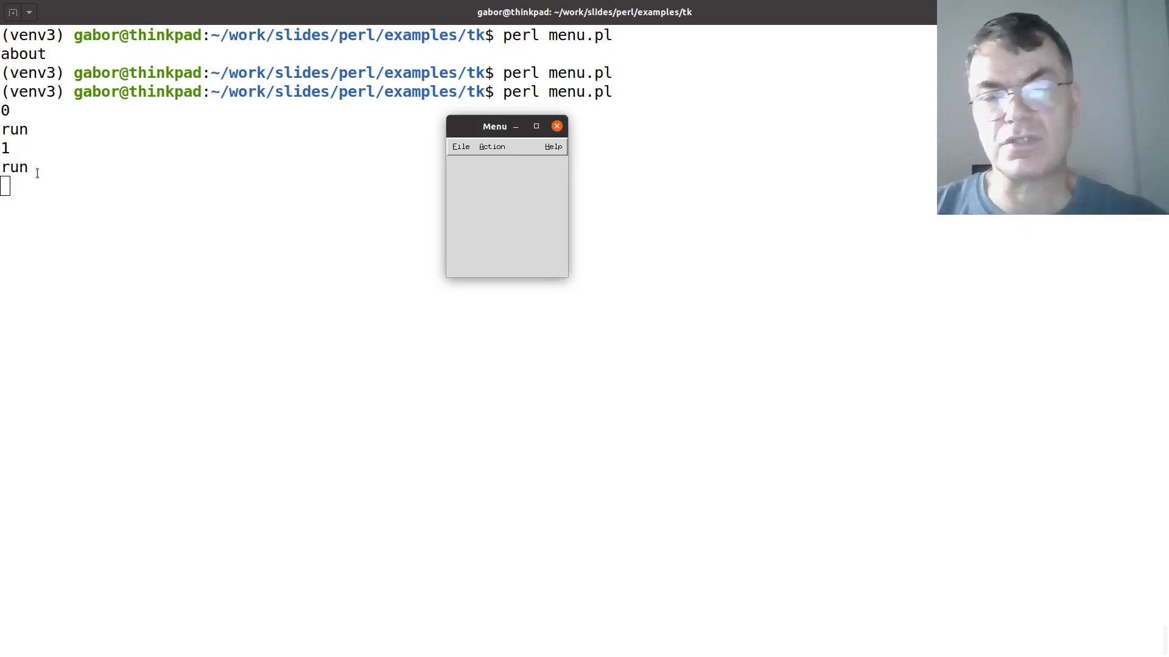
{"action": "left_click", "coordinate": [491, 146]}
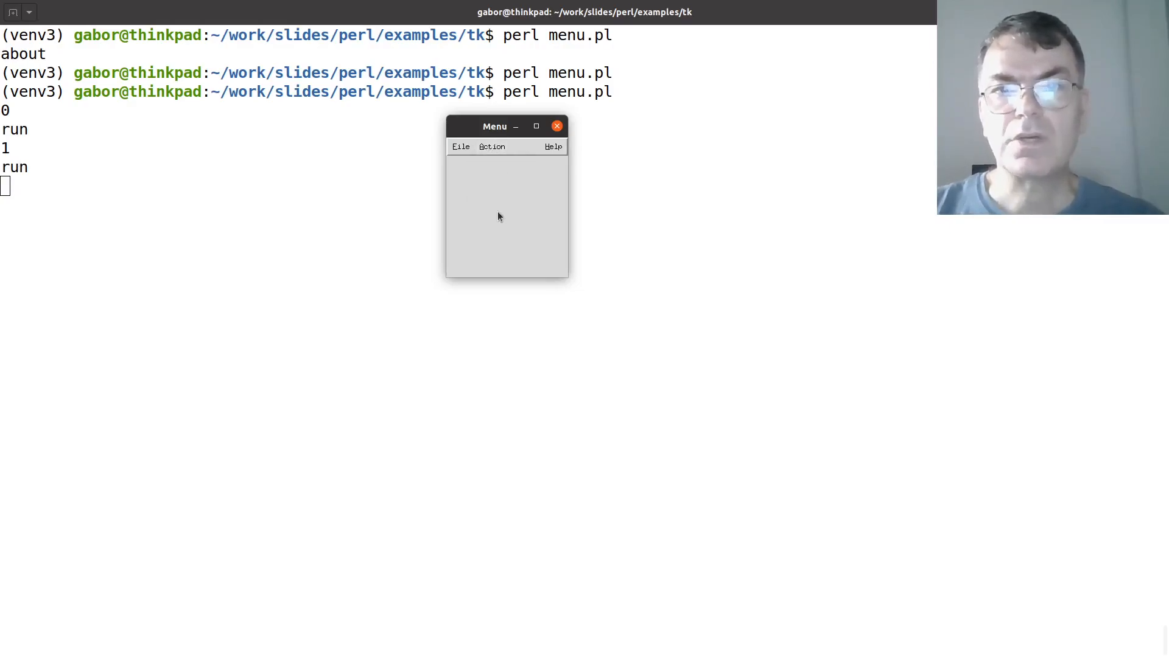
{"action": "left_click", "coordinate": [490, 146]}
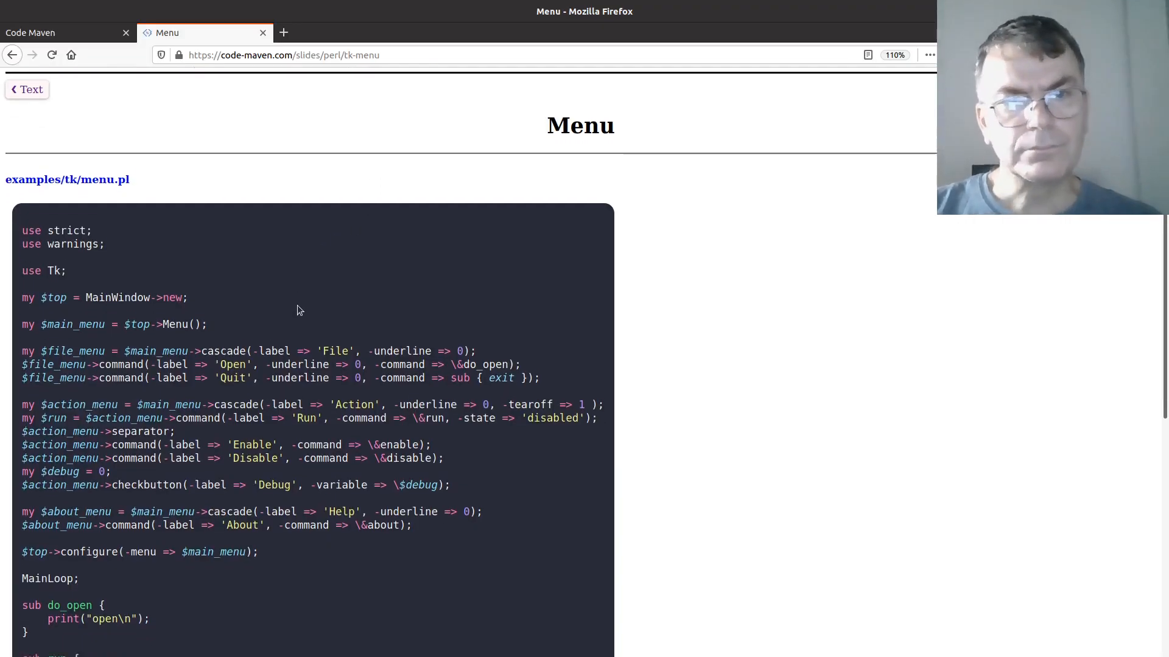
Scroll the Code Maven tk-menu slide down to the menu.pl source code.
{"action": "scroll", "scroll_direction": "down", "scroll_amount": 3}
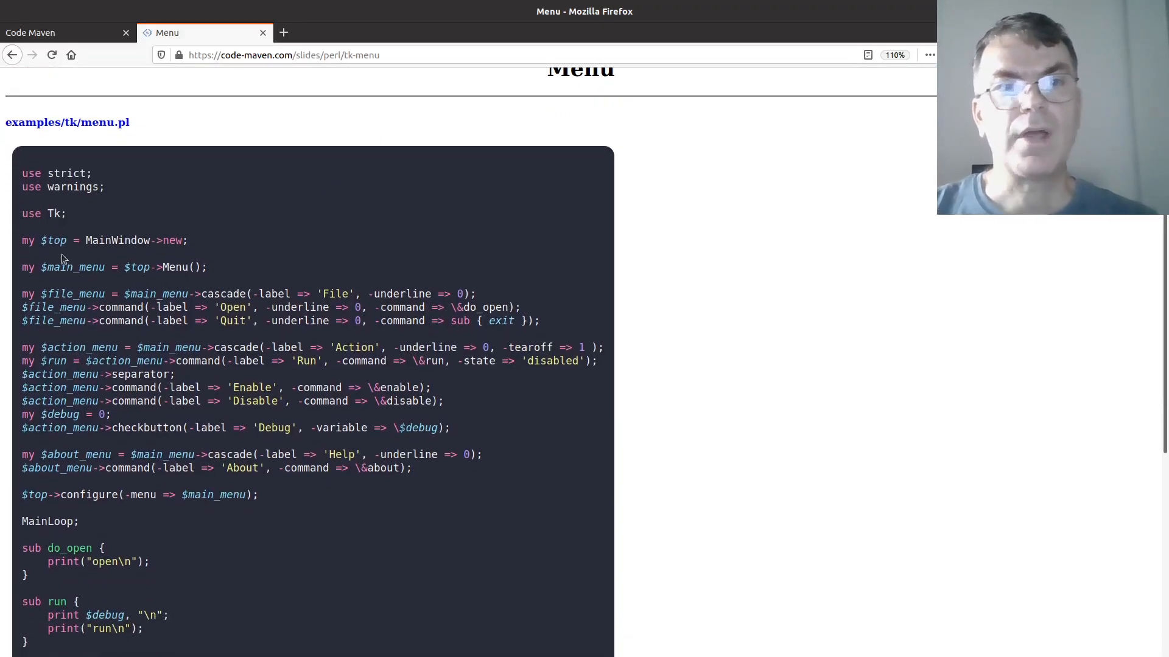
{"action": "scroll", "scroll_direction": "down", "scroll_amount": 3}
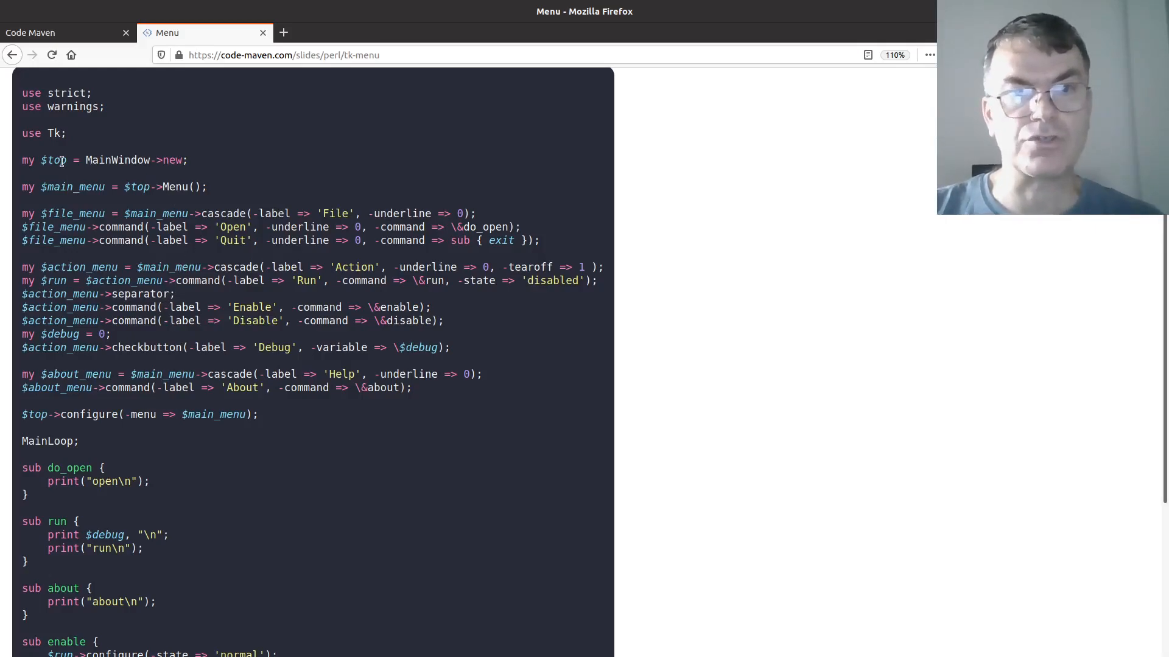
{"action": "left_click_drag", "start_coordinate": [21, 159], "coordinate": [124, 159]}
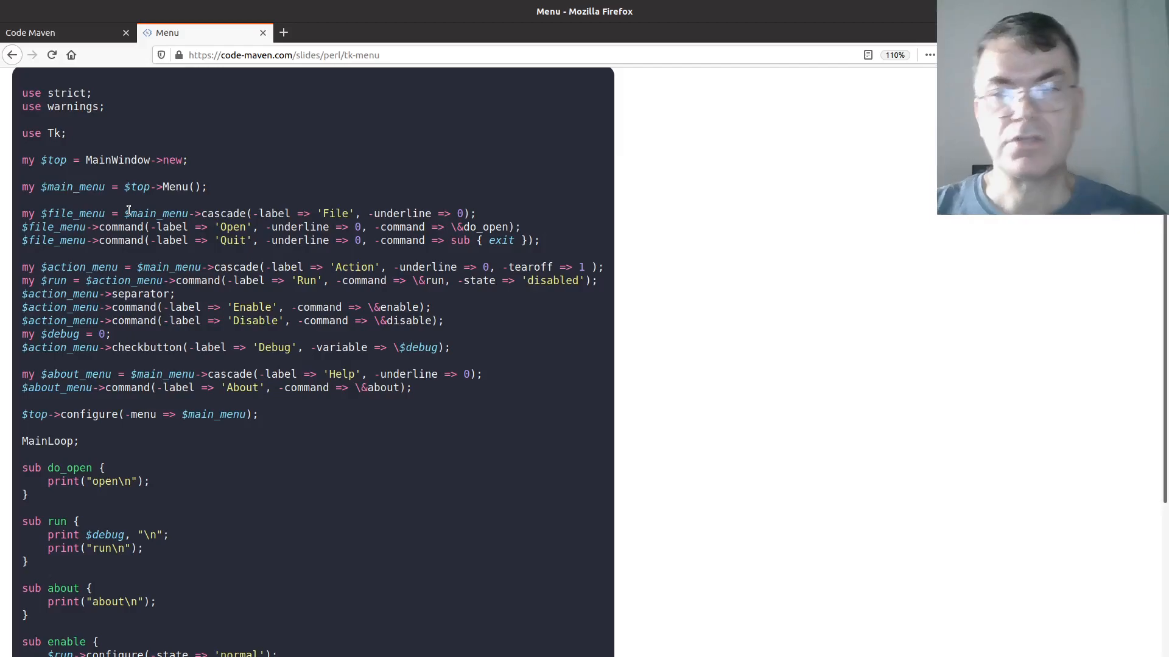
{"action": "mouse_move", "coordinate": [41, 199]}
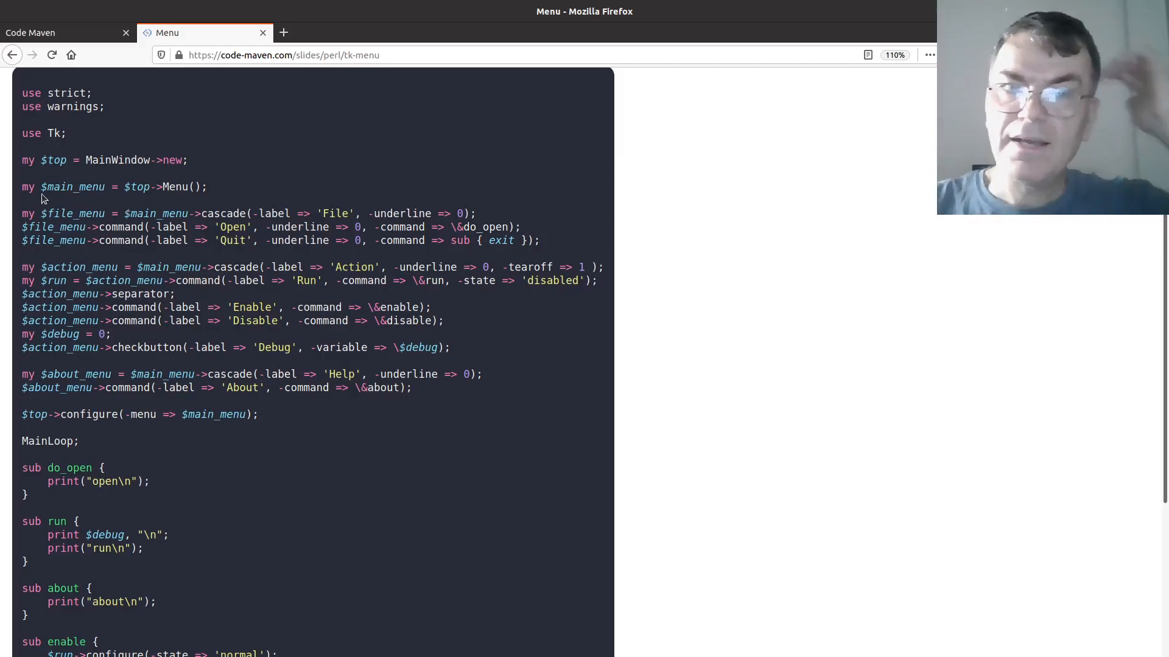
Highlight words in the code such as the file_menu variable while reading the menu definitions.
{"action": "double_click", "coordinate": [71, 186]}
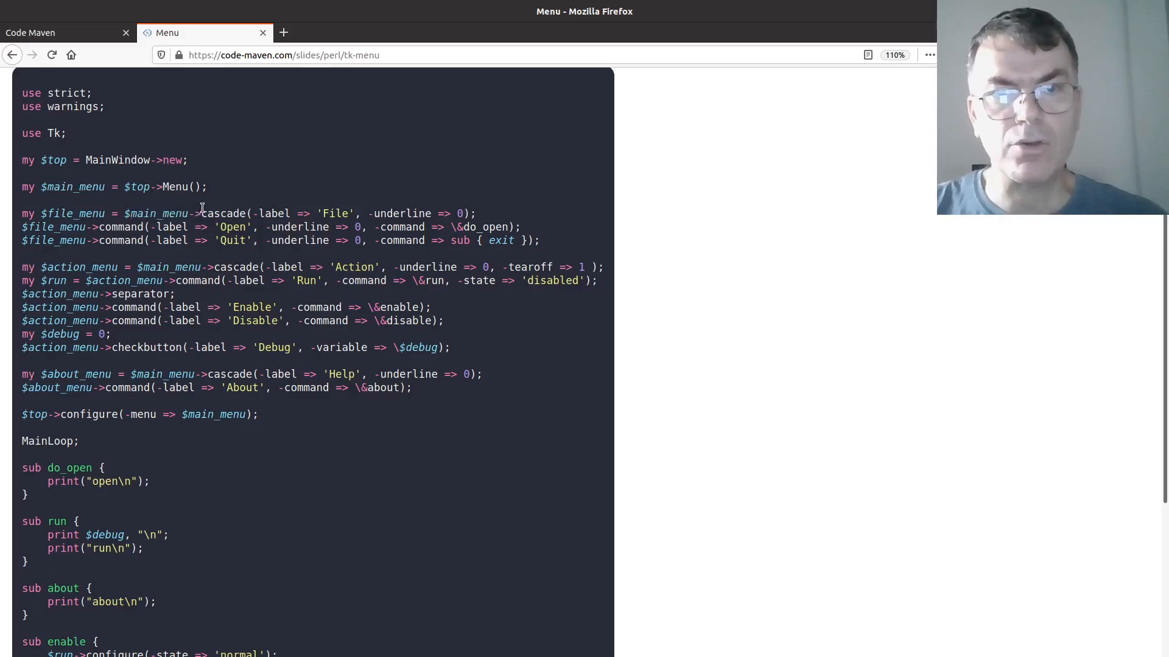
{"action": "double_click", "coordinate": [221, 213]}
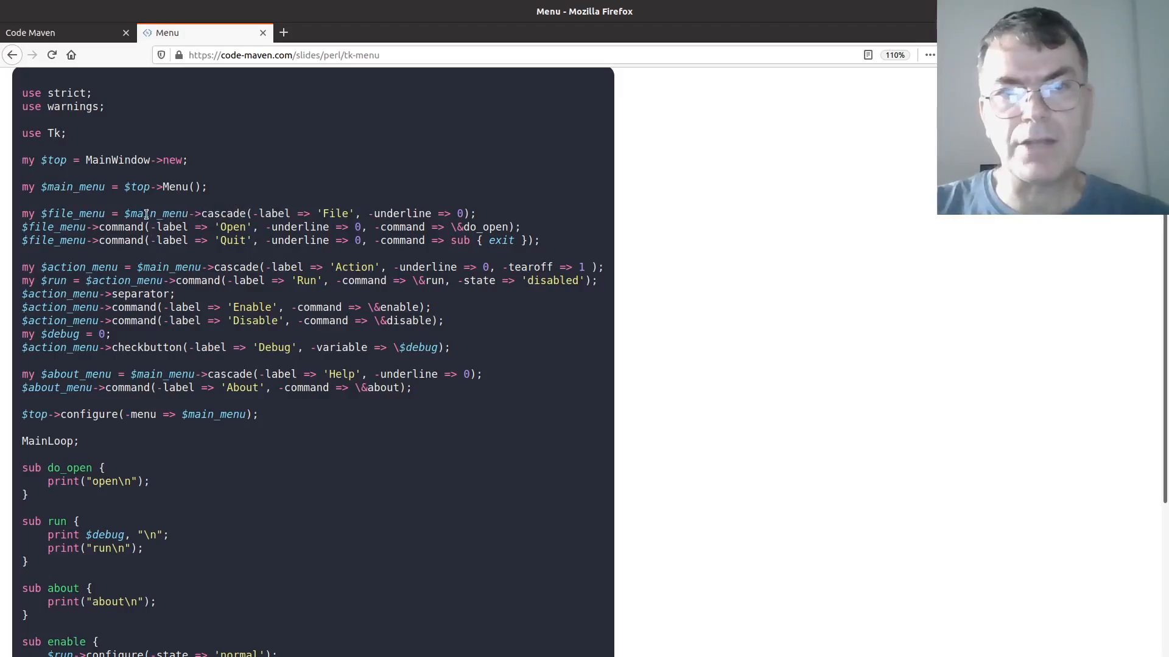
{"action": "double_click", "coordinate": [67, 215]}
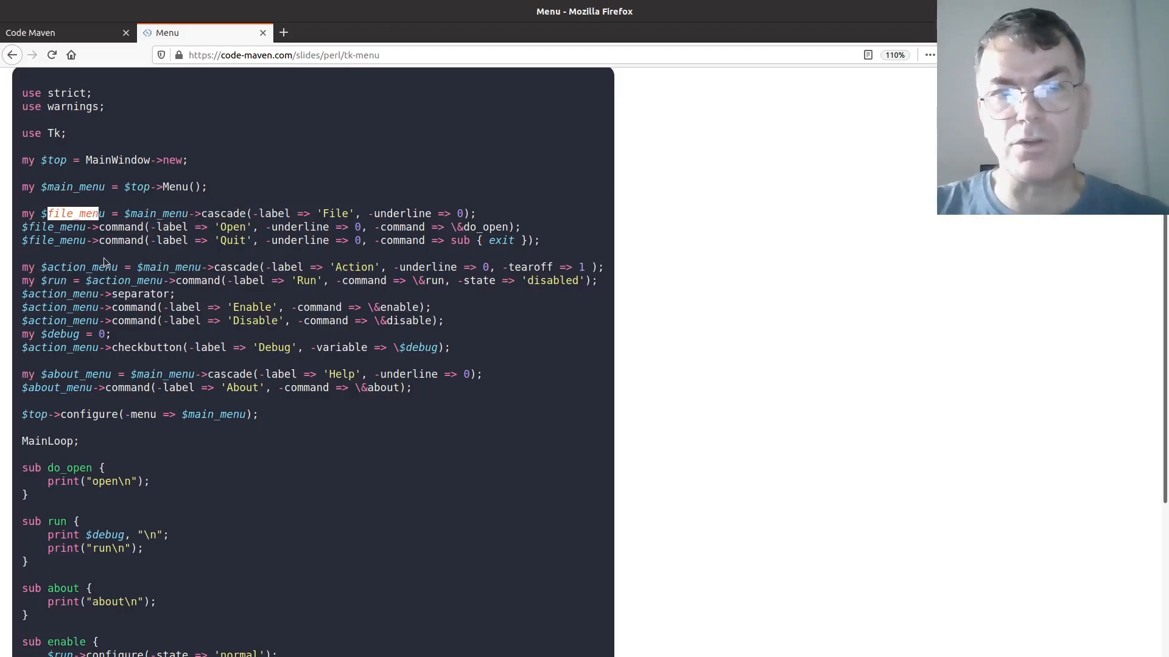
{"action": "double_click", "coordinate": [154, 267]}
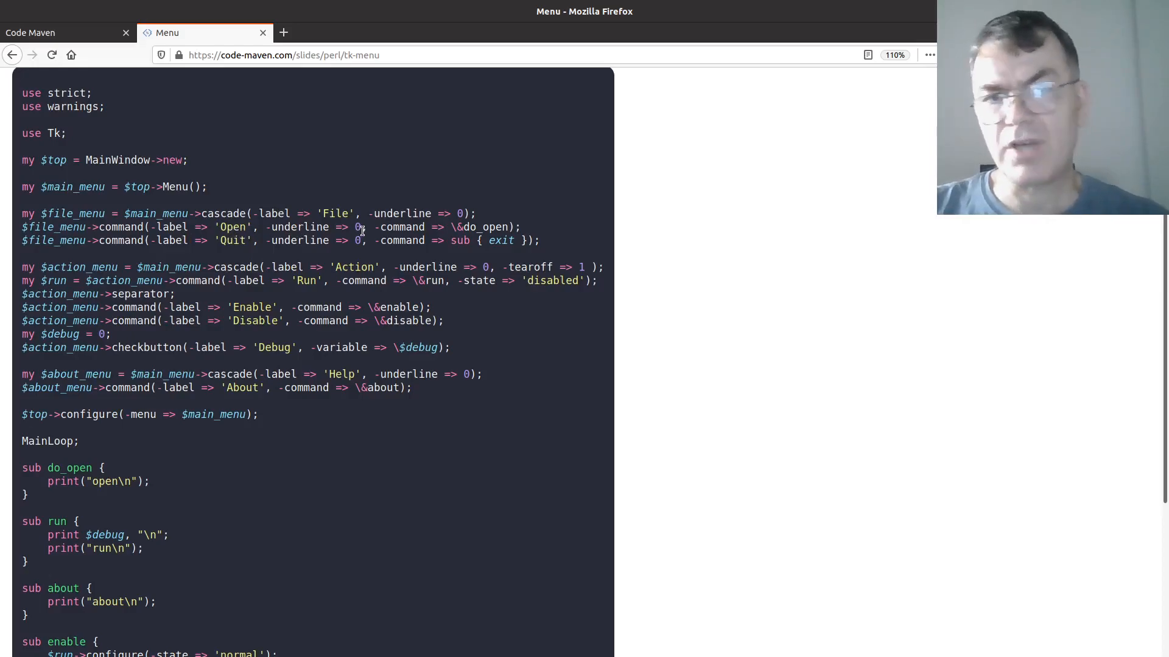
{"action": "double_click", "coordinate": [402, 228]}
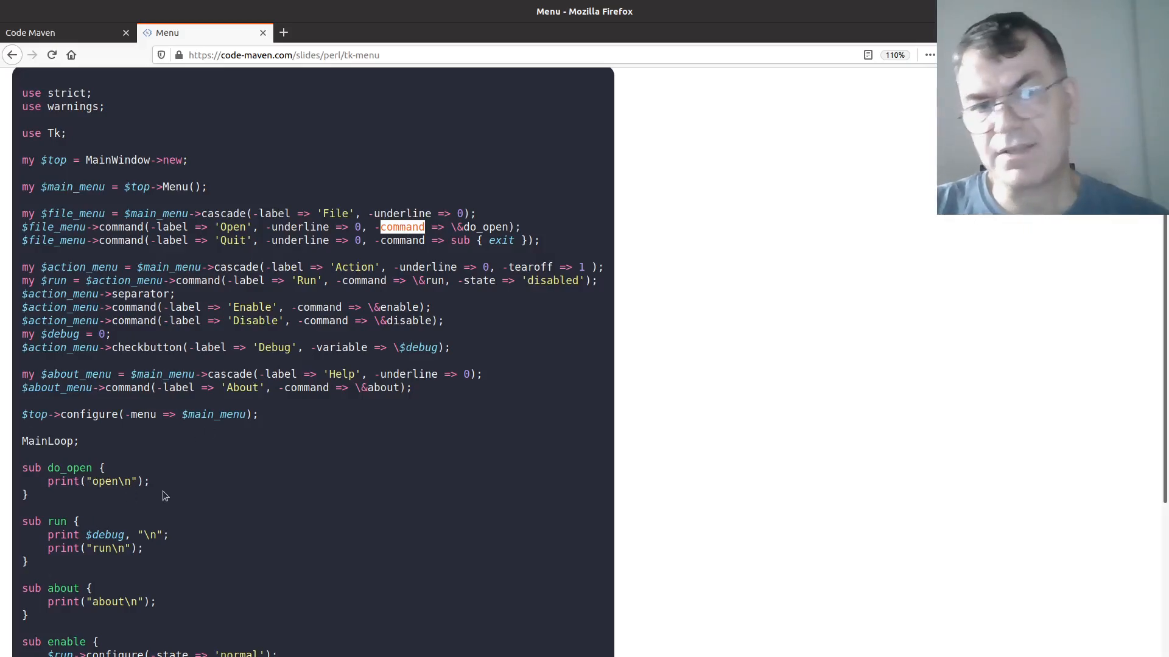
{"action": "mouse_move", "coordinate": [102, 496]}
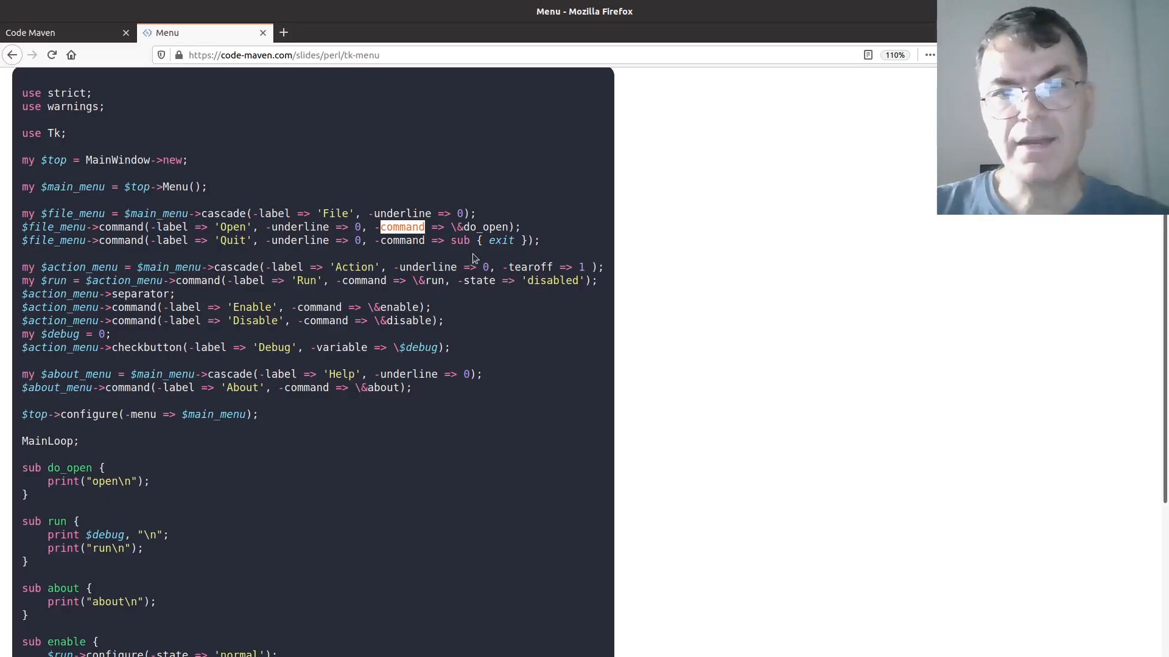
{"action": "mouse_move", "coordinate": [464, 231]}
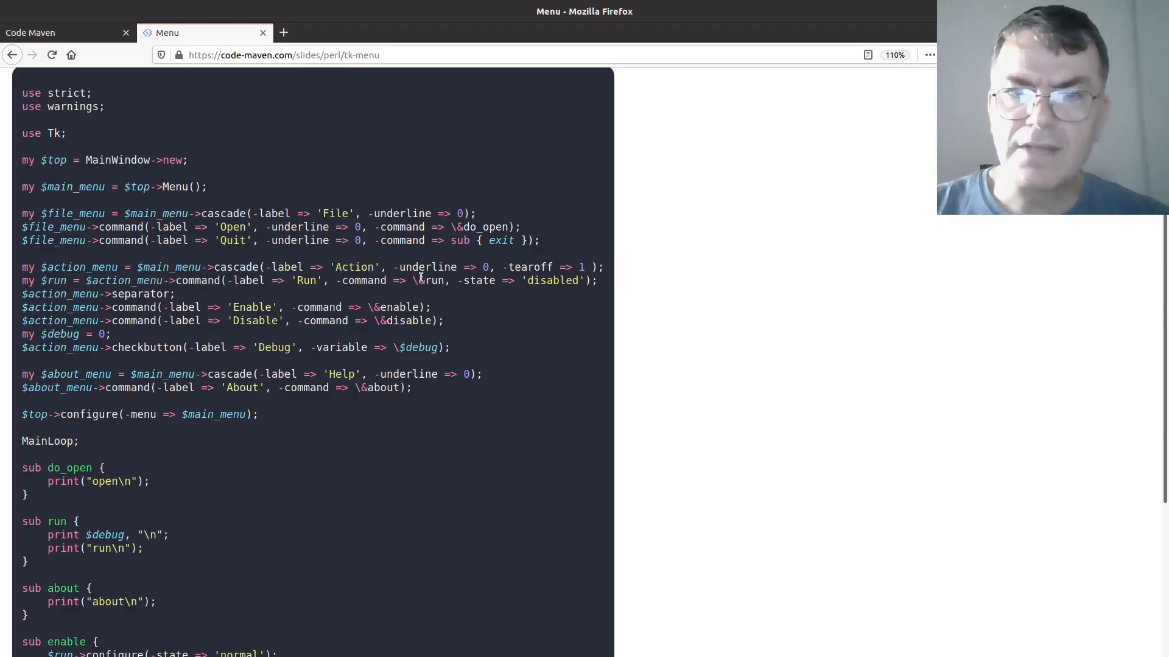
{"action": "double_click", "coordinate": [428, 280]}
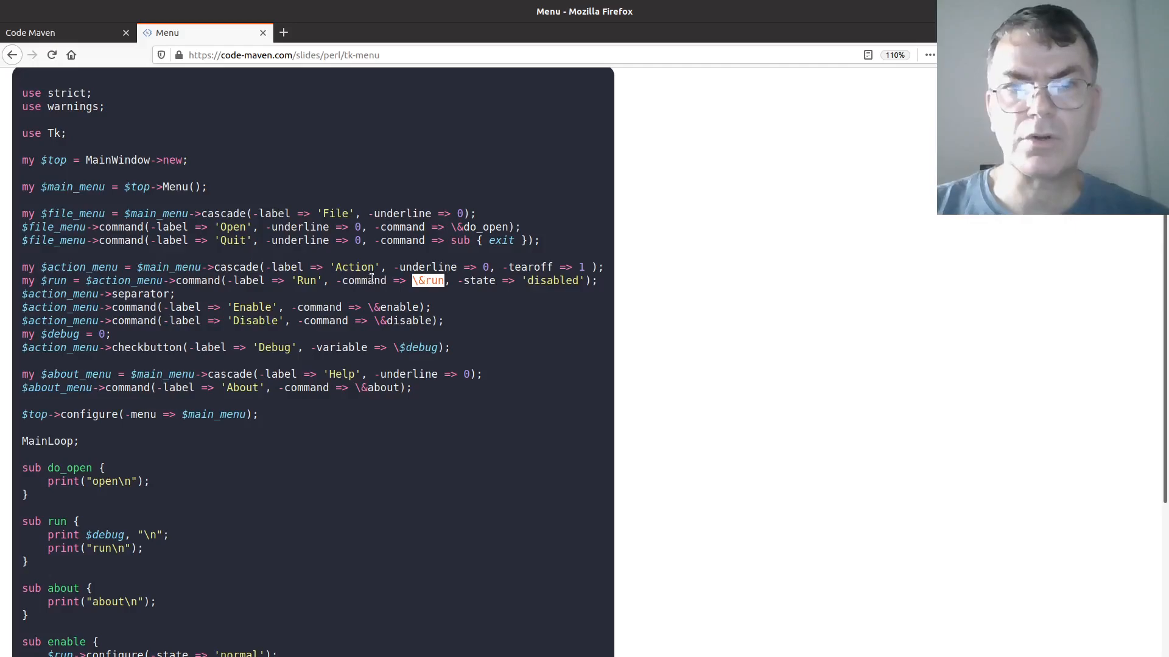
{"action": "scroll", "scroll_direction": "down", "scroll_amount": 3}
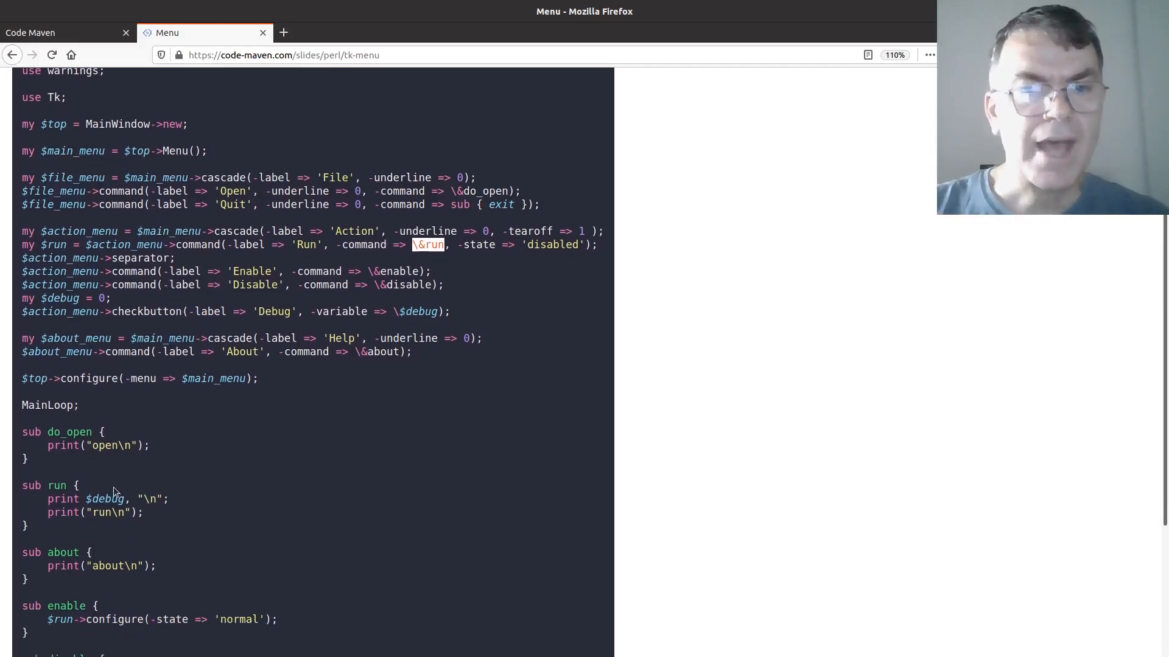
{"action": "scroll", "scroll_direction": "down", "scroll_amount": 3}
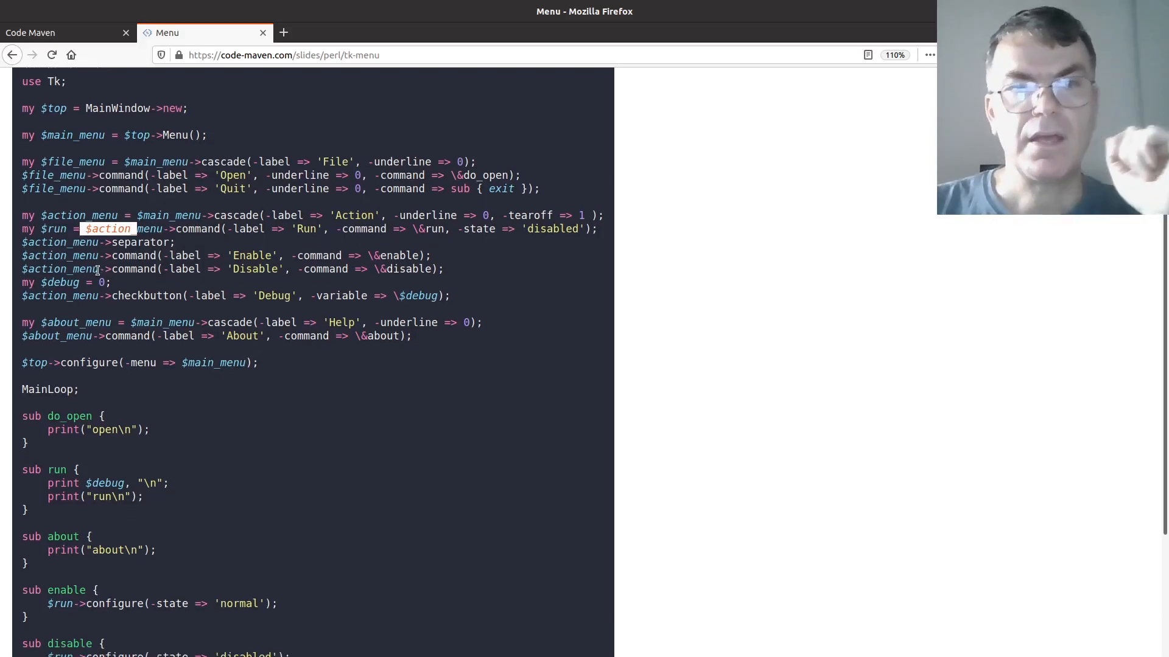
{"action": "scroll", "scroll_direction": "down", "scroll_amount": 3}
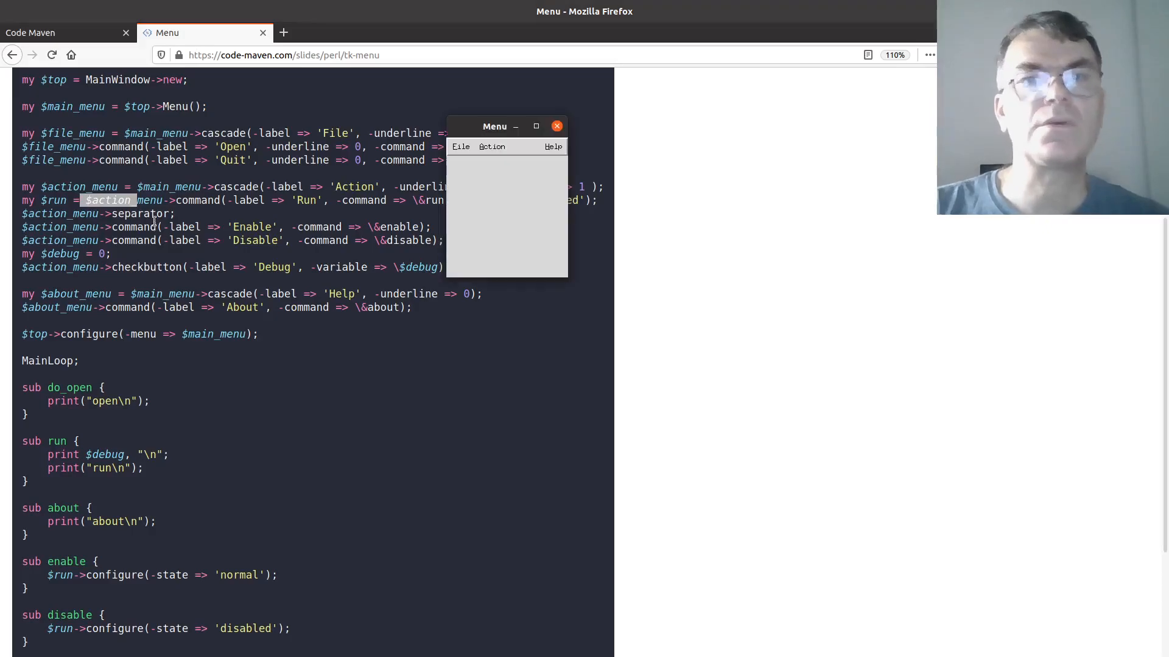
{"action": "left_click", "coordinate": [491, 146]}
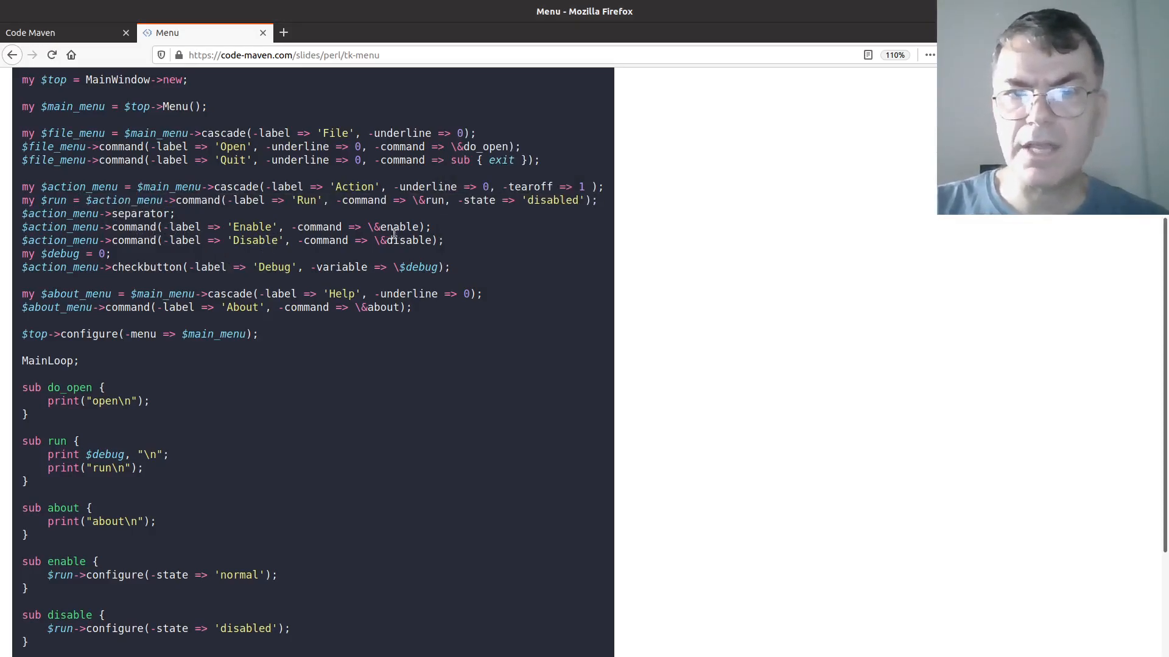
{"action": "mouse_move", "coordinate": [428, 355]}
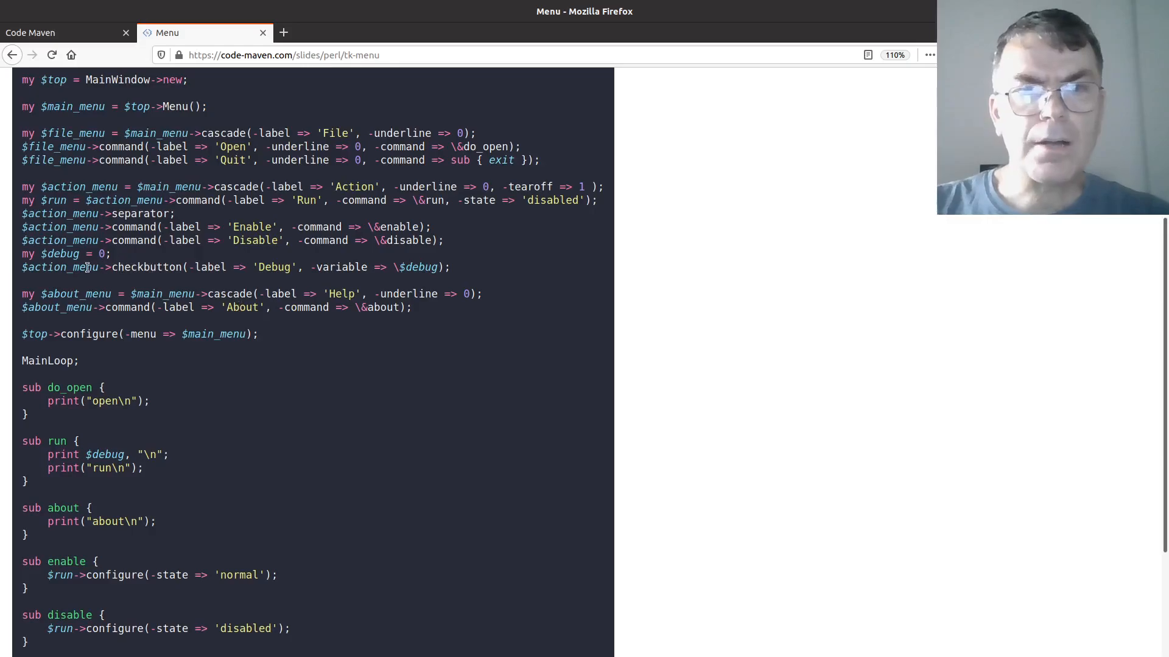
Highlight $action_menu, command and $debug in the checkbutton and Disable lines, then select the Help menu lines.
{"action": "double_click", "coordinate": [97, 267]}
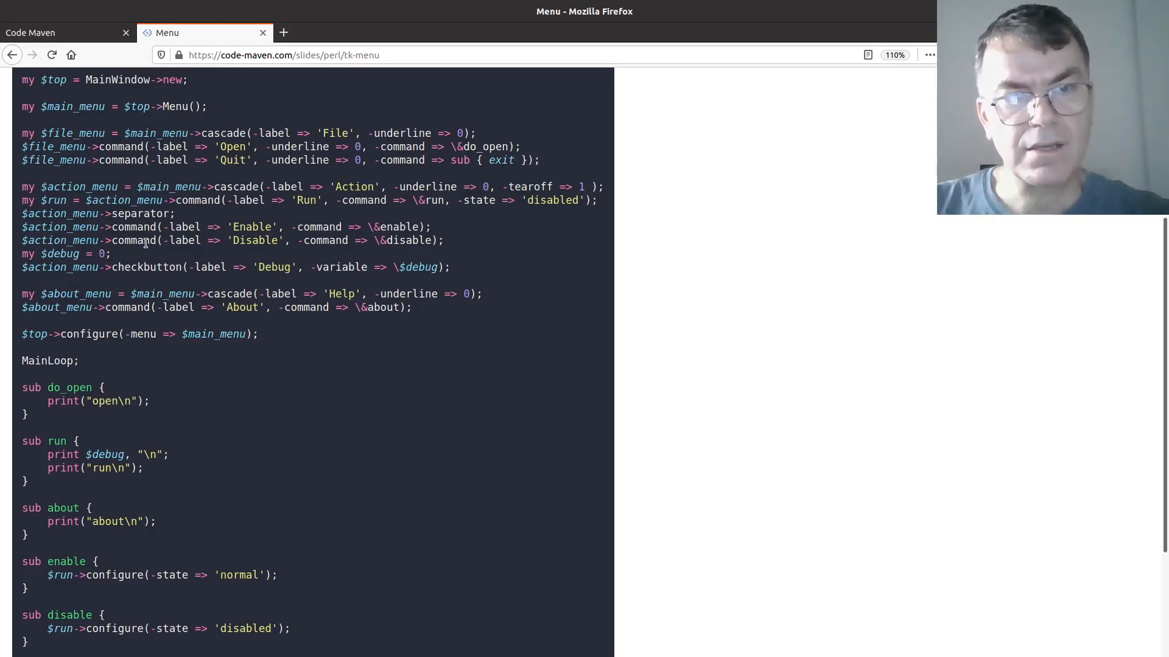
{"action": "double_click", "coordinate": [134, 240]}
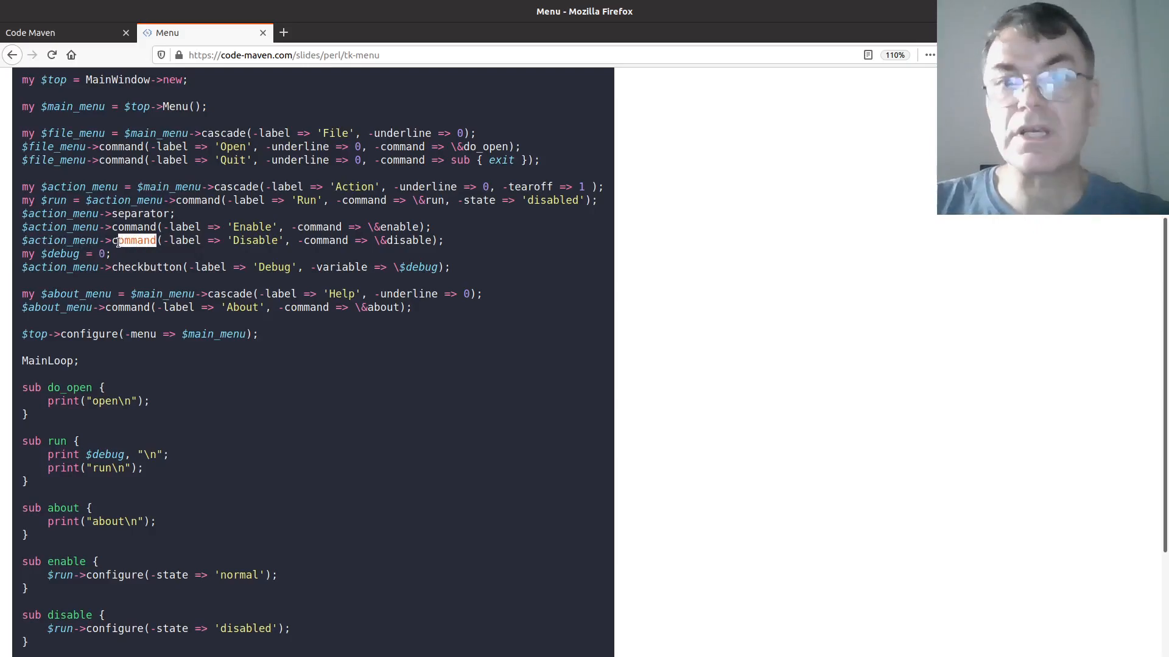
{"action": "double_click", "coordinate": [148, 267]}
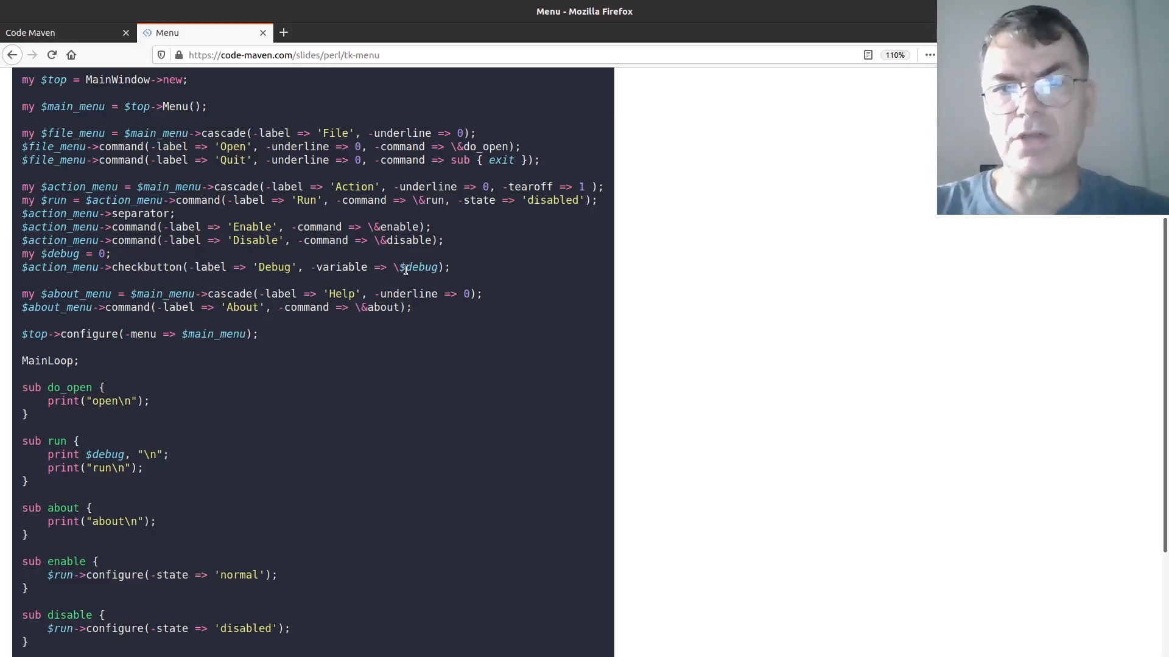
{"action": "double_click", "coordinate": [420, 267]}
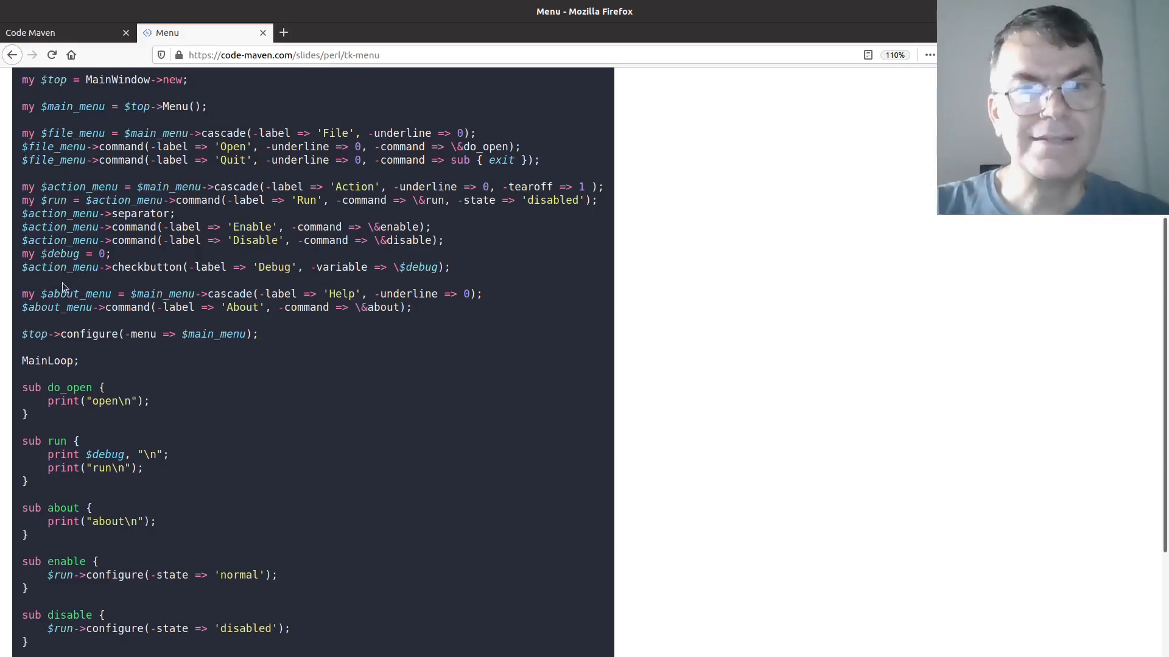
{"action": "left_click_drag", "start_coordinate": [21, 293], "coordinate": [410, 308]}
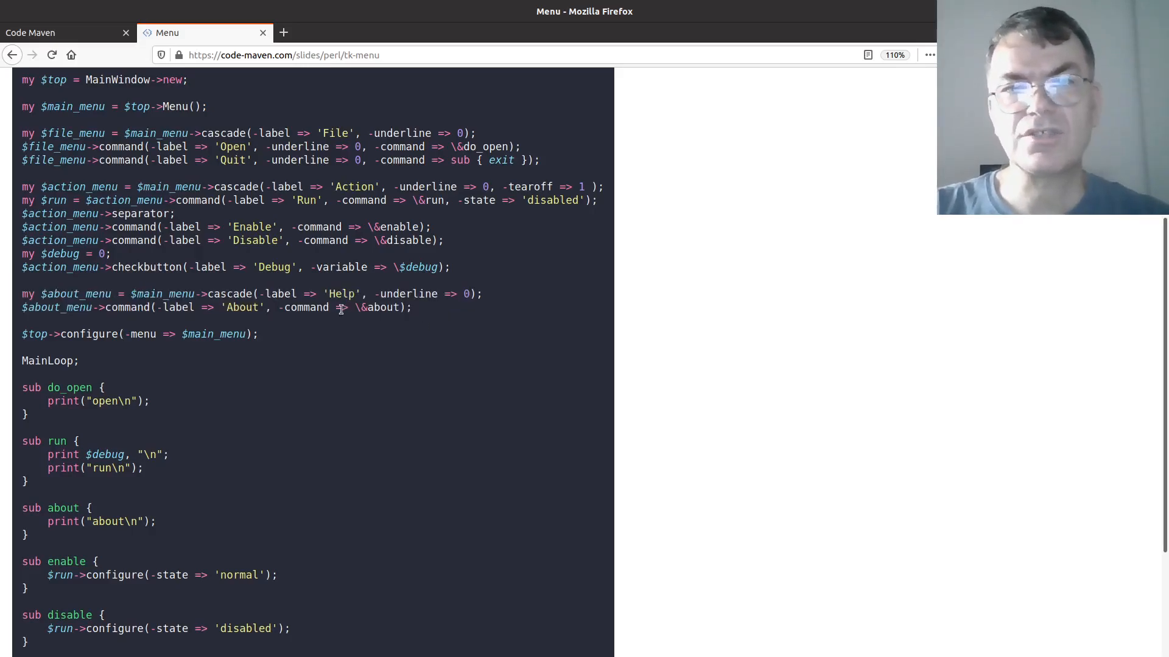
{"action": "mouse_move", "coordinate": [261, 312]}
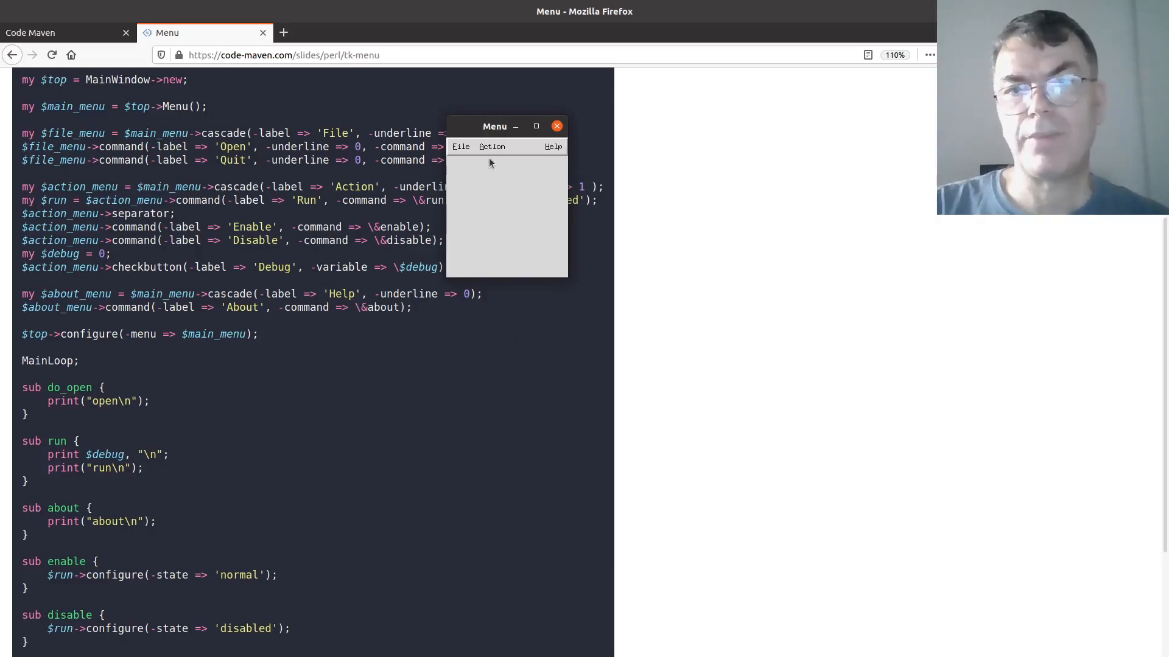
{"action": "mouse_move", "coordinate": [375, 327]}
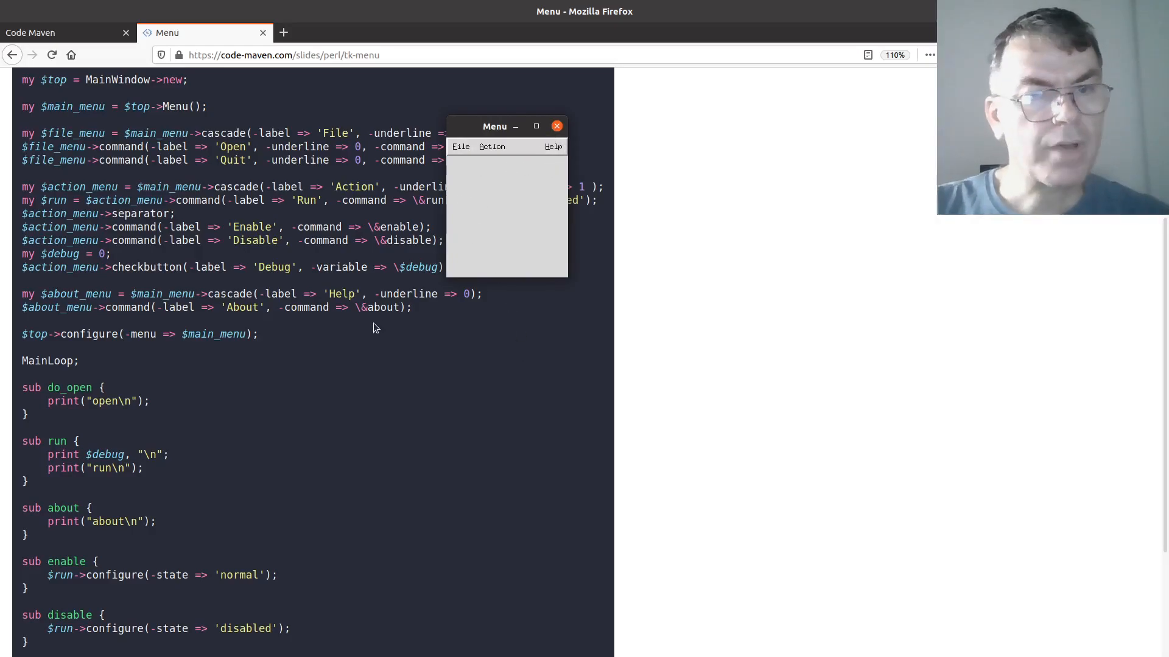
Raise the Firefox slide above the small Tk Menu demo window.
{"action": "left_click", "coordinate": [556, 126]}
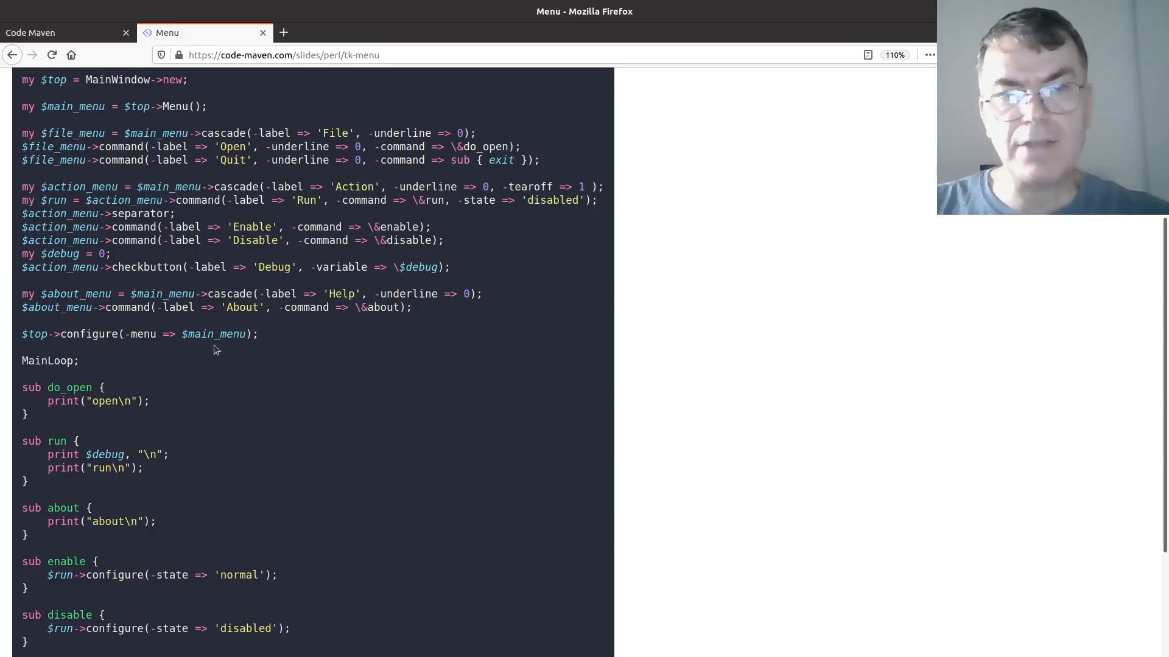
{"action": "mouse_move", "coordinate": [112, 115]}
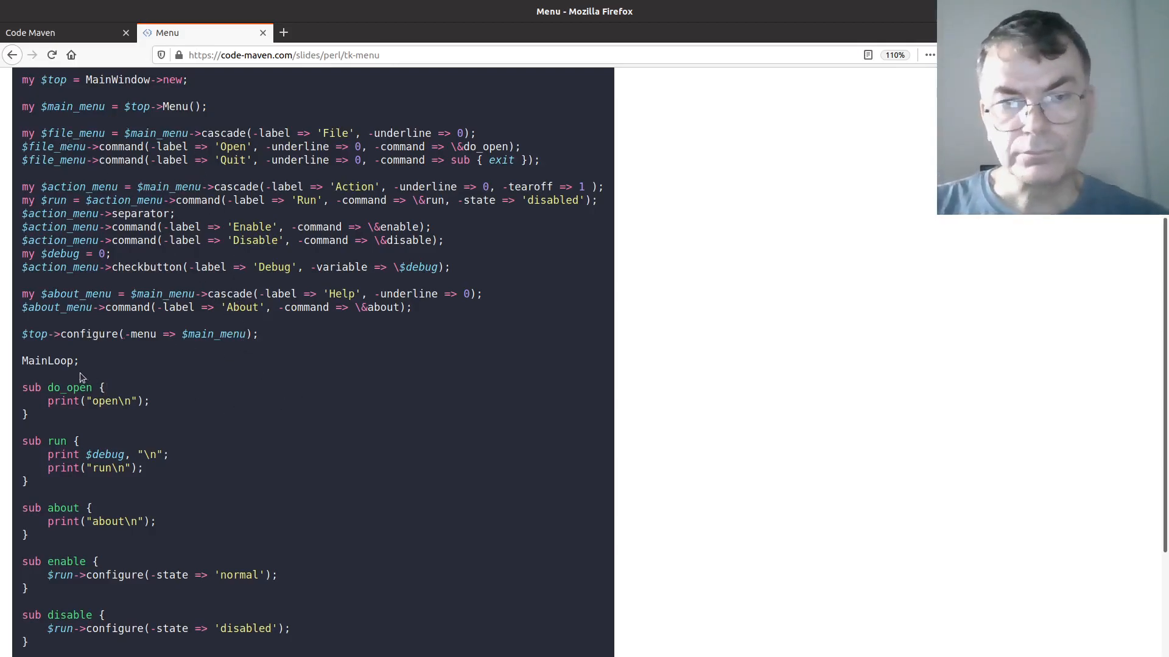
{"action": "mouse_move", "coordinate": [178, 403]}
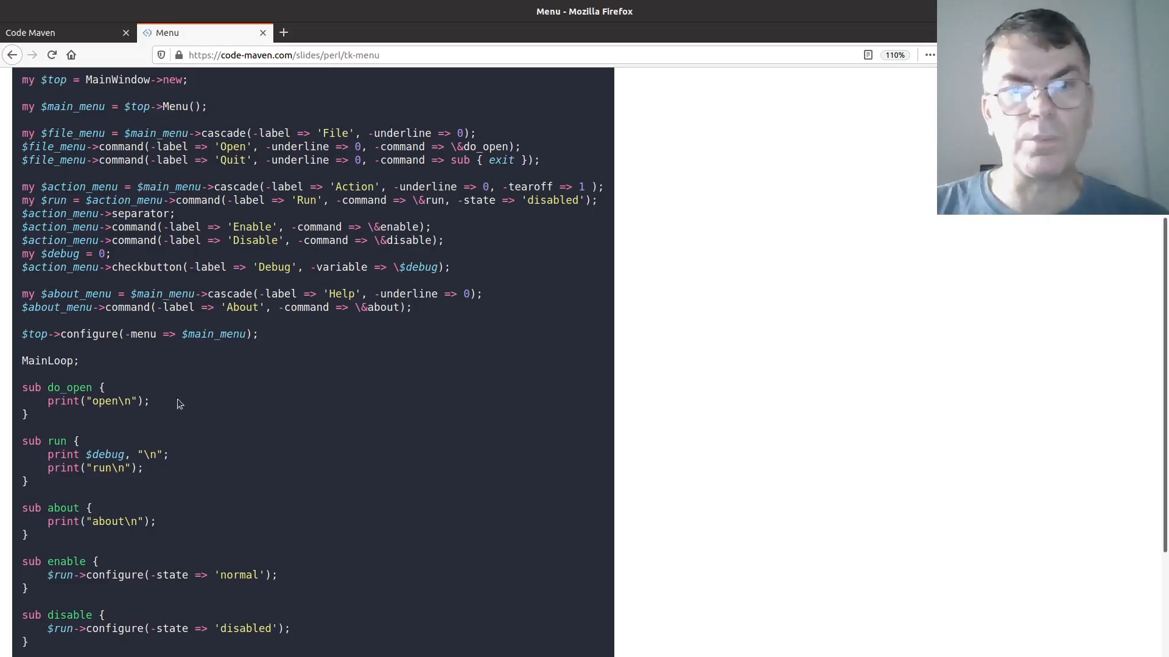
{"action": "mouse_move", "coordinate": [186, 415]}
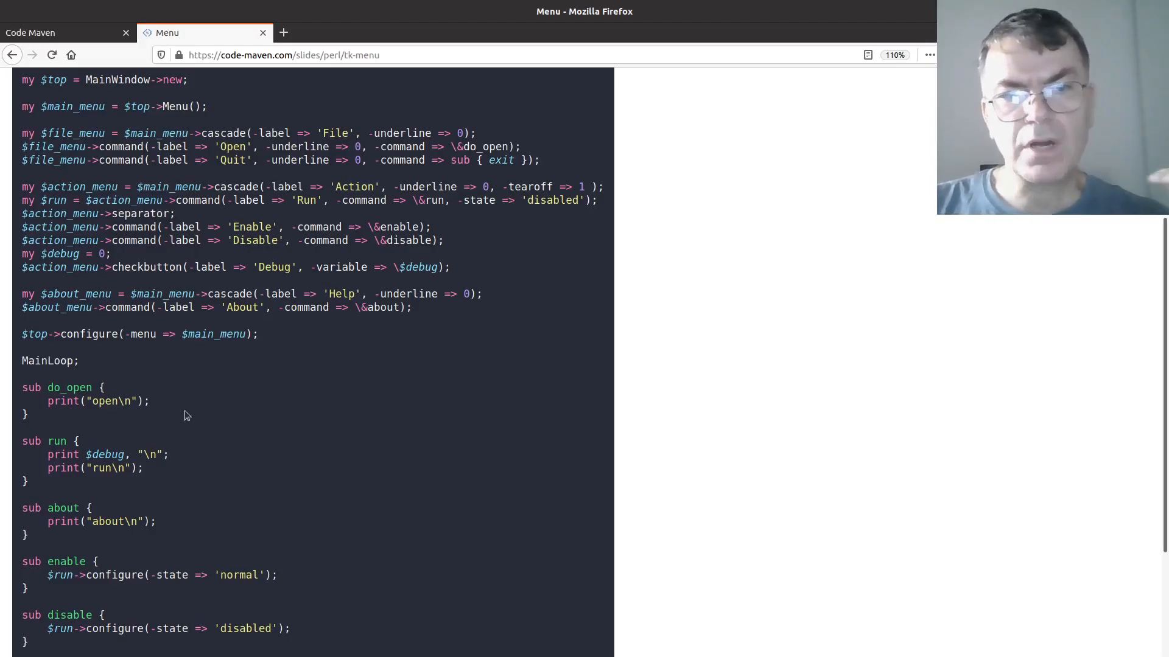
Scroll to the end of the slide, highlighting $debug in sub run and the checkbutton line, reaching the Tk::Menu link.
{"action": "scroll", "scroll_direction": "down", "scroll_amount": 3}
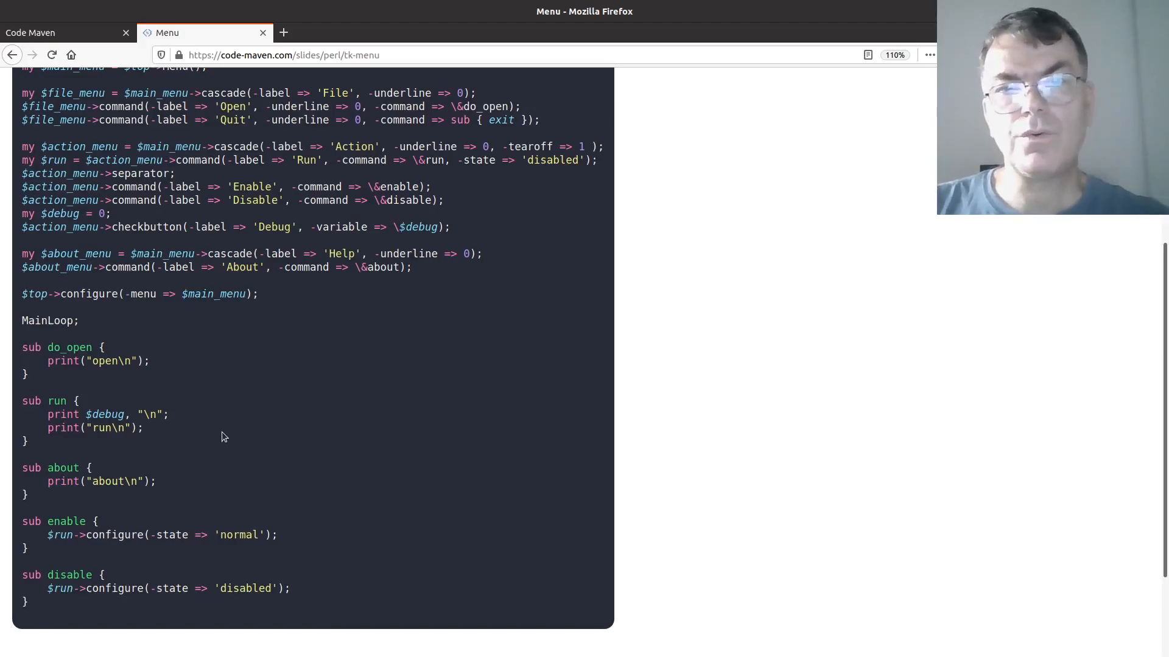
{"action": "double_click", "coordinate": [109, 413]}
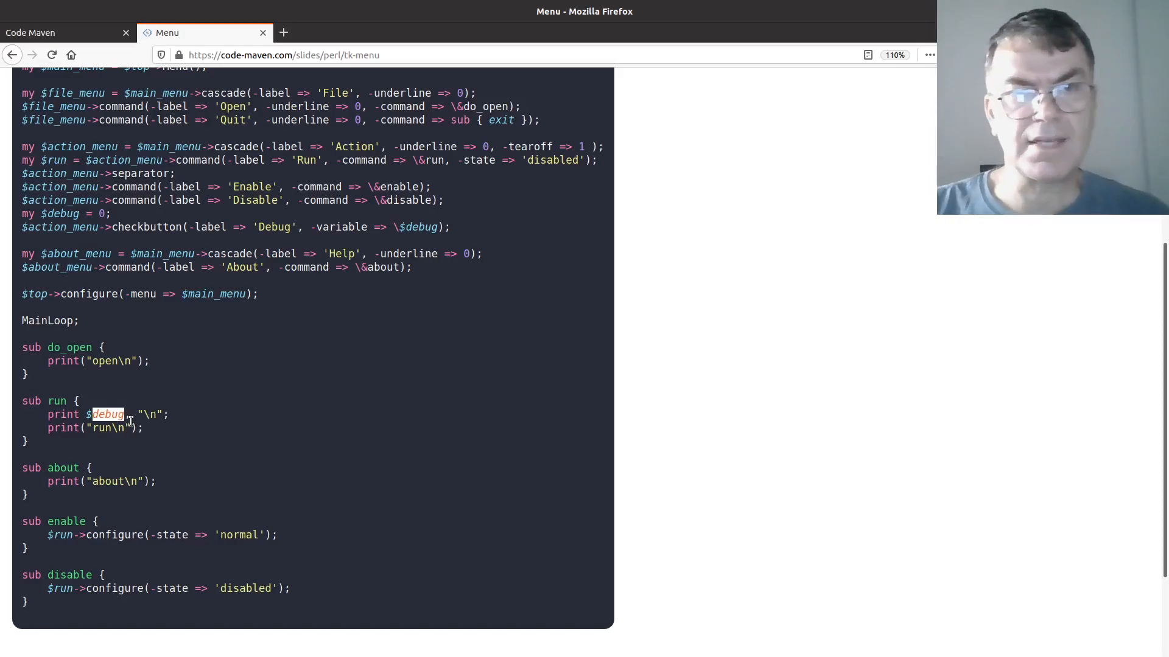
{"action": "mouse_move", "coordinate": [324, 418]}
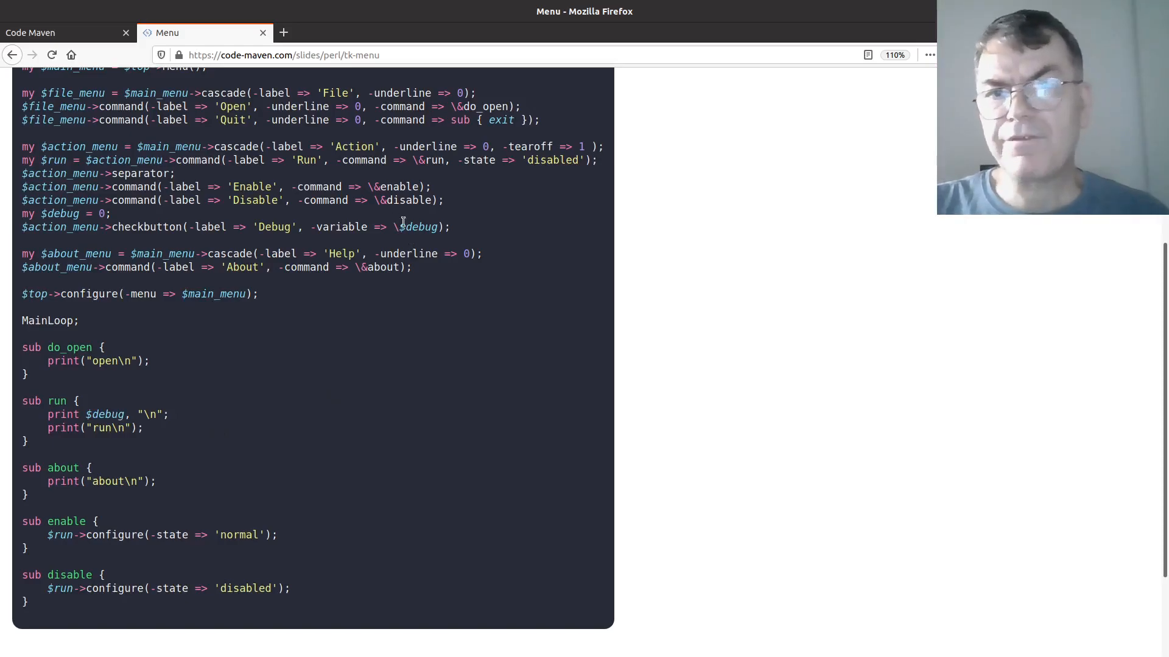
{"action": "double_click", "coordinate": [418, 228]}
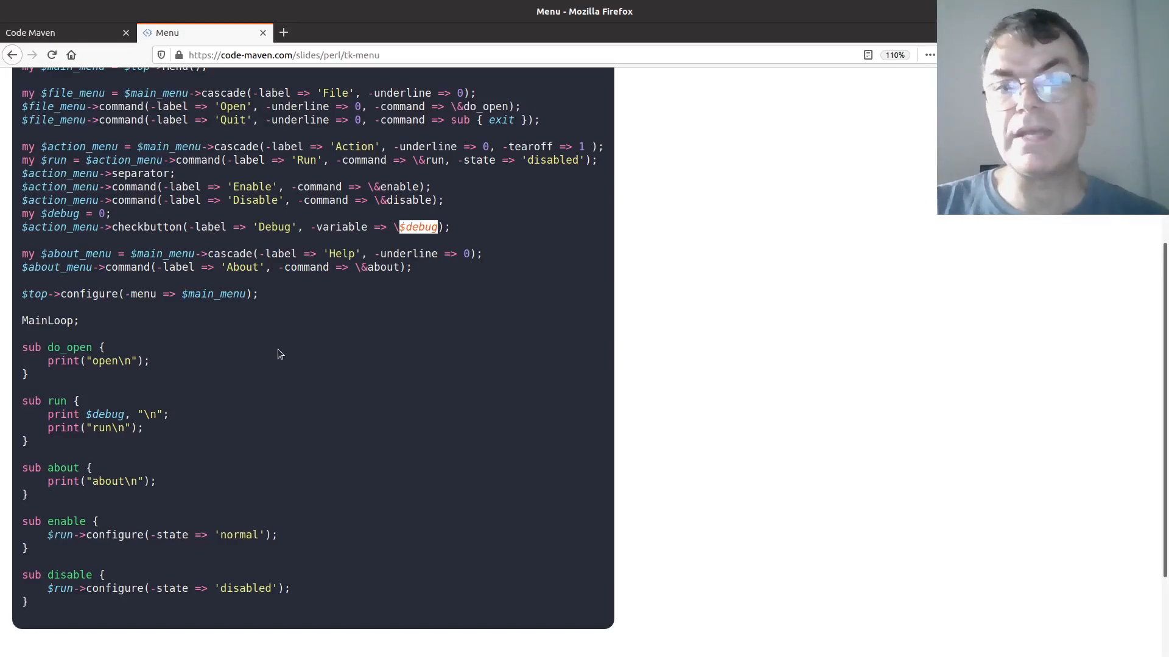
{"action": "scroll", "scroll_direction": "down", "scroll_amount": 3}
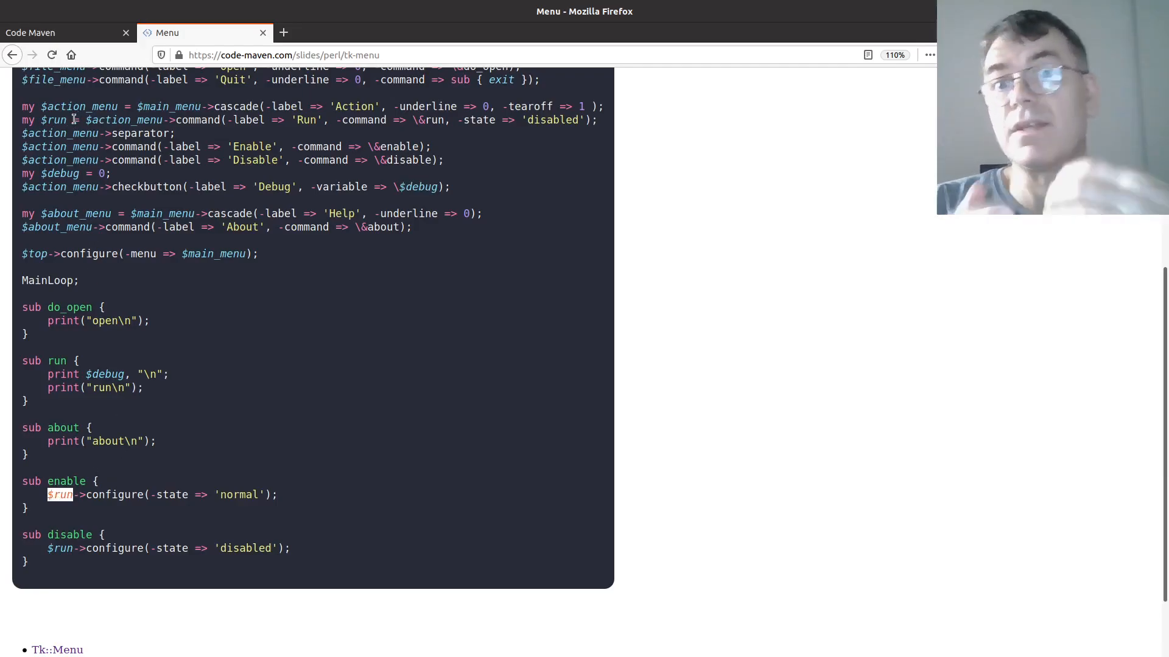
{"action": "mouse_move", "coordinate": [89, 364]}
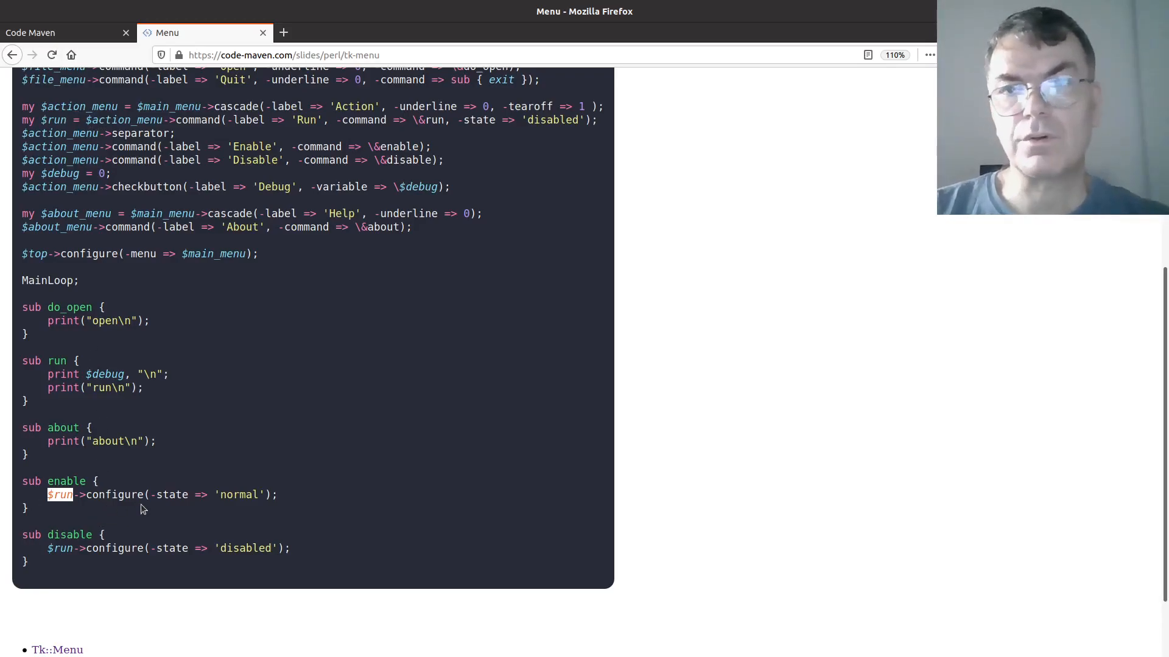
{"action": "mouse_move", "coordinate": [193, 512]}
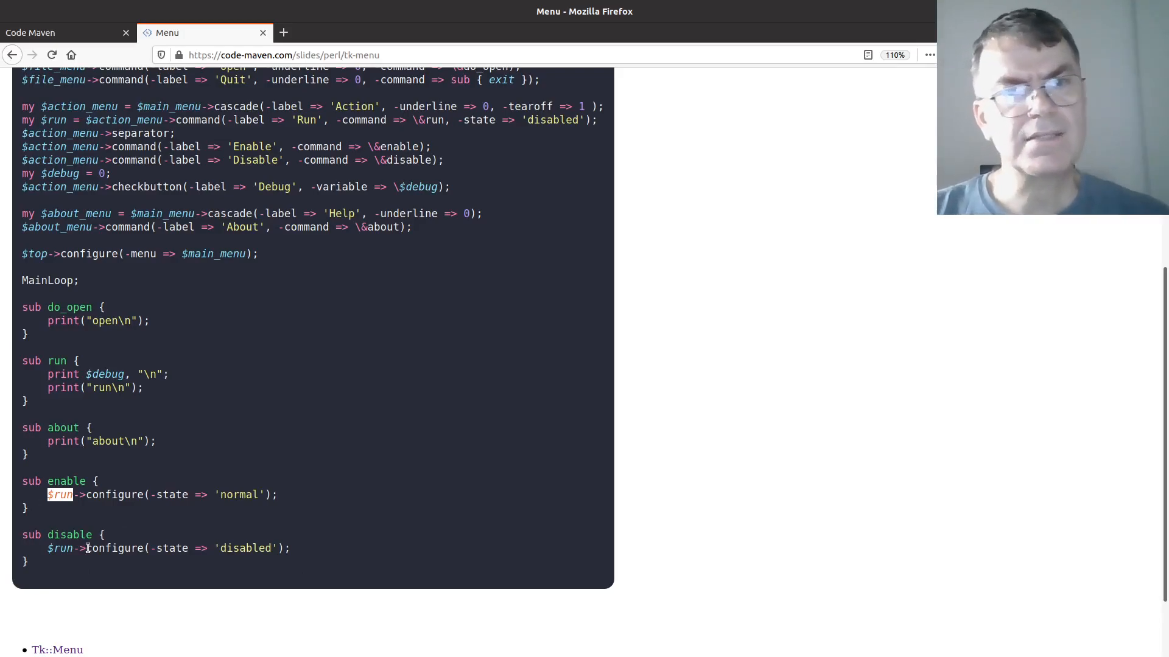
{"action": "scroll", "scroll_direction": "down", "scroll_amount": 3}
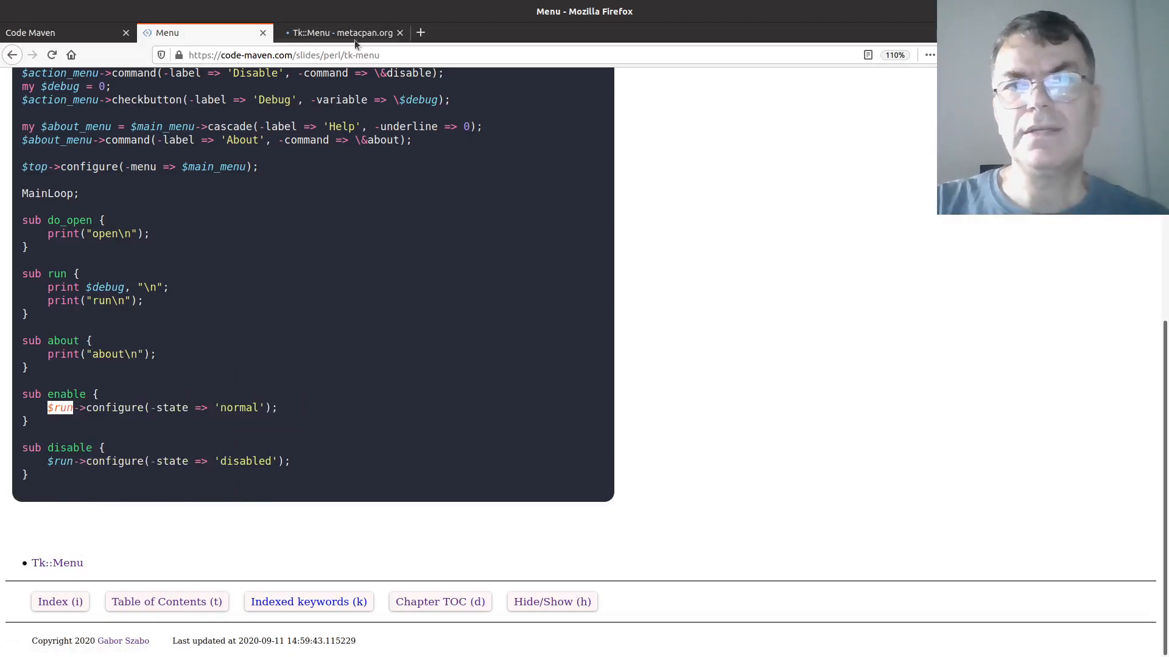
Switch to the Tk::Menu metacpan tab and scroll to Widget-Specific Options such as tearOff, keeping it in front of the demo.
{"action": "left_click", "coordinate": [341, 32]}
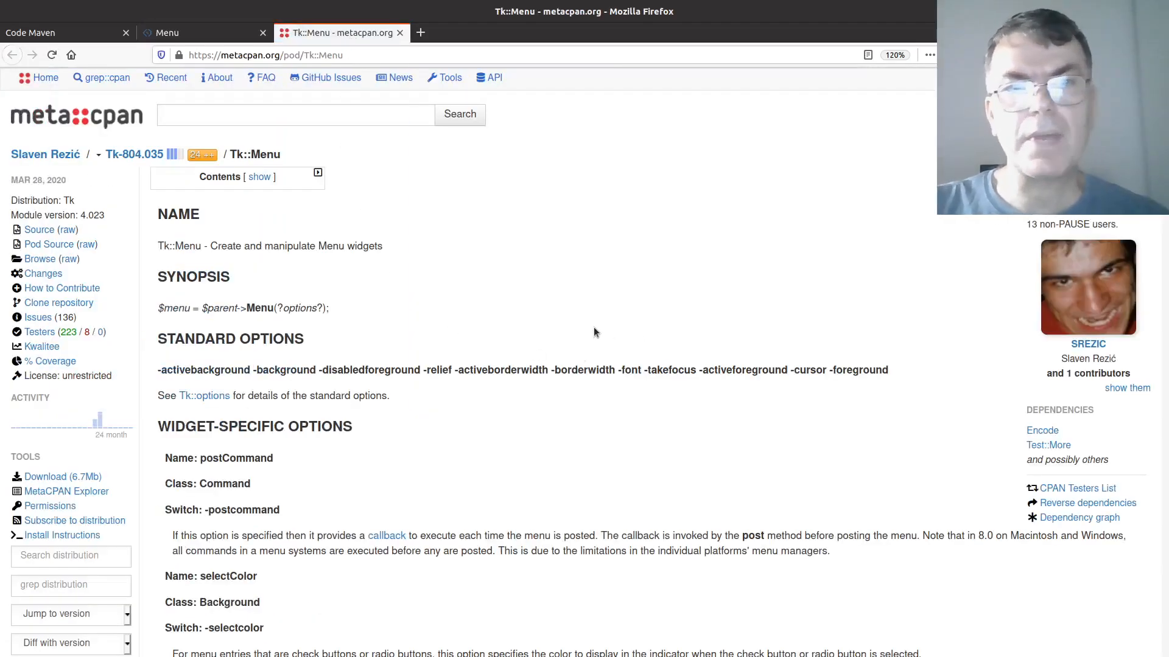
{"action": "scroll", "scroll_direction": "down", "scroll_amount": 3}
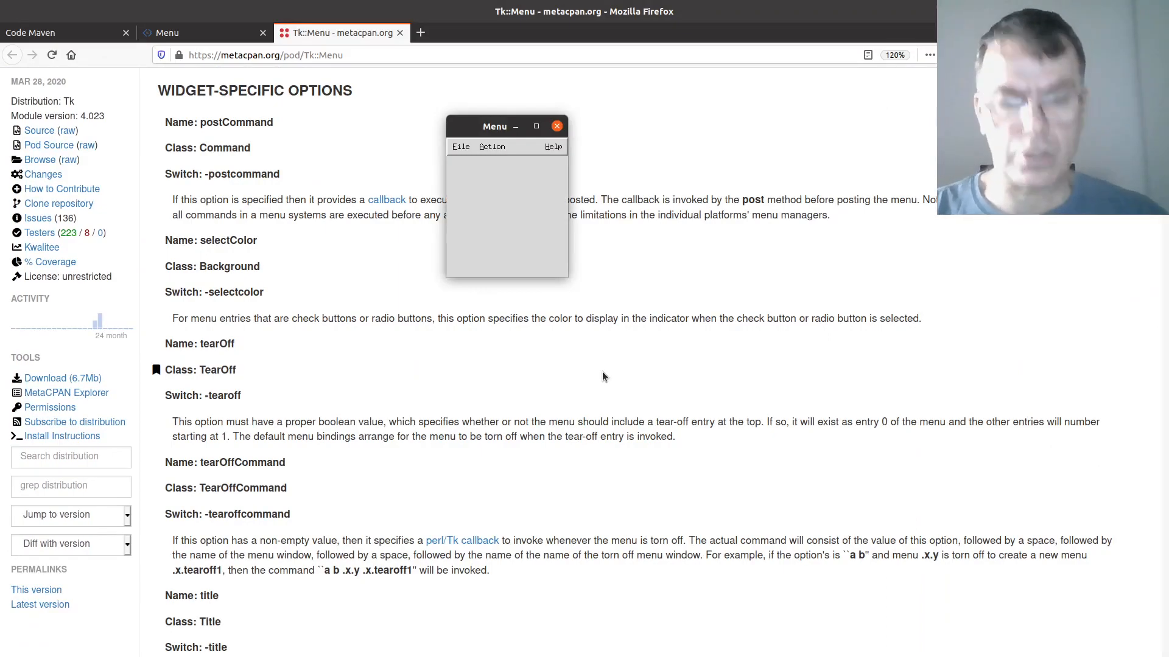
{"action": "left_click", "coordinate": [461, 146]}
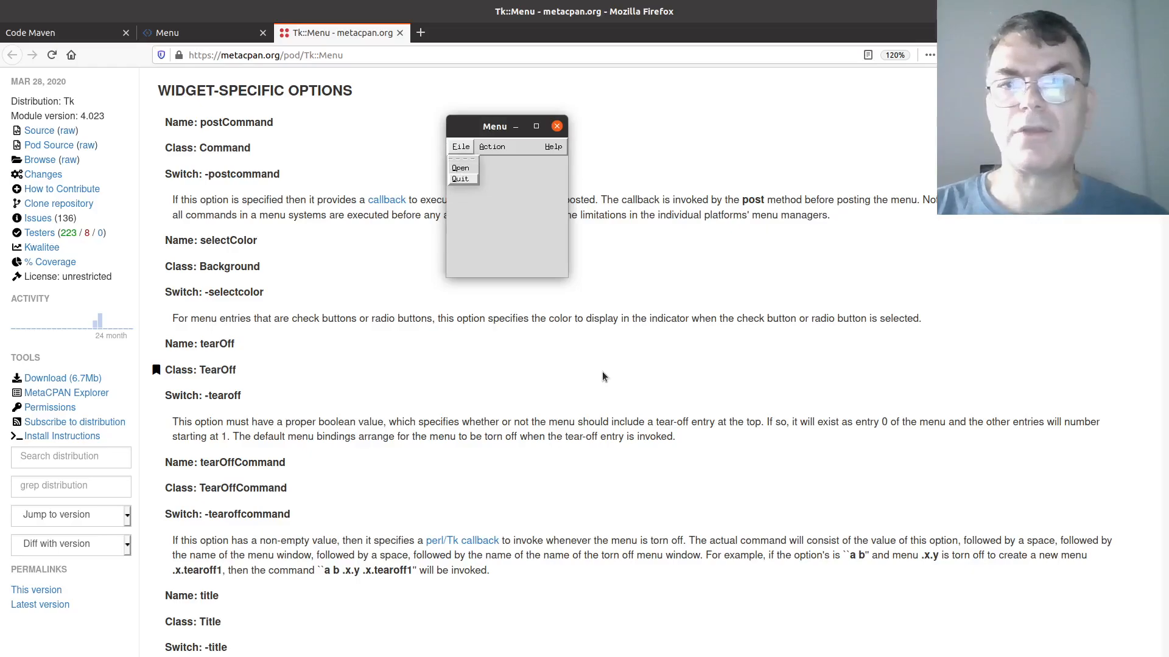
{"action": "left_click", "coordinate": [556, 125]}
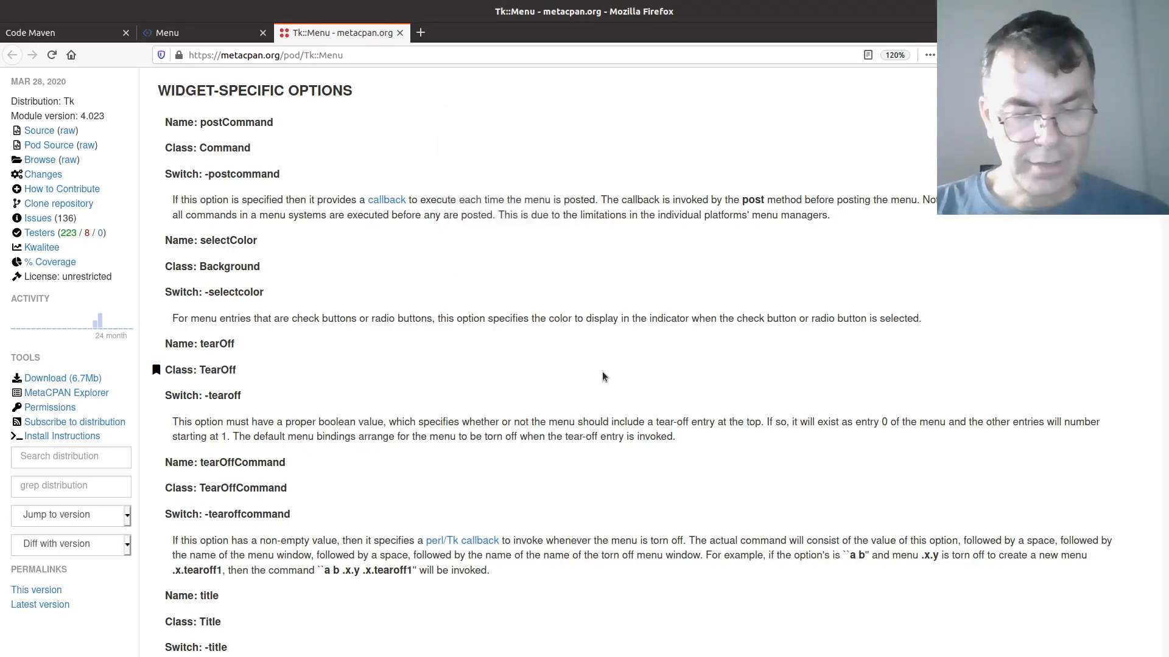